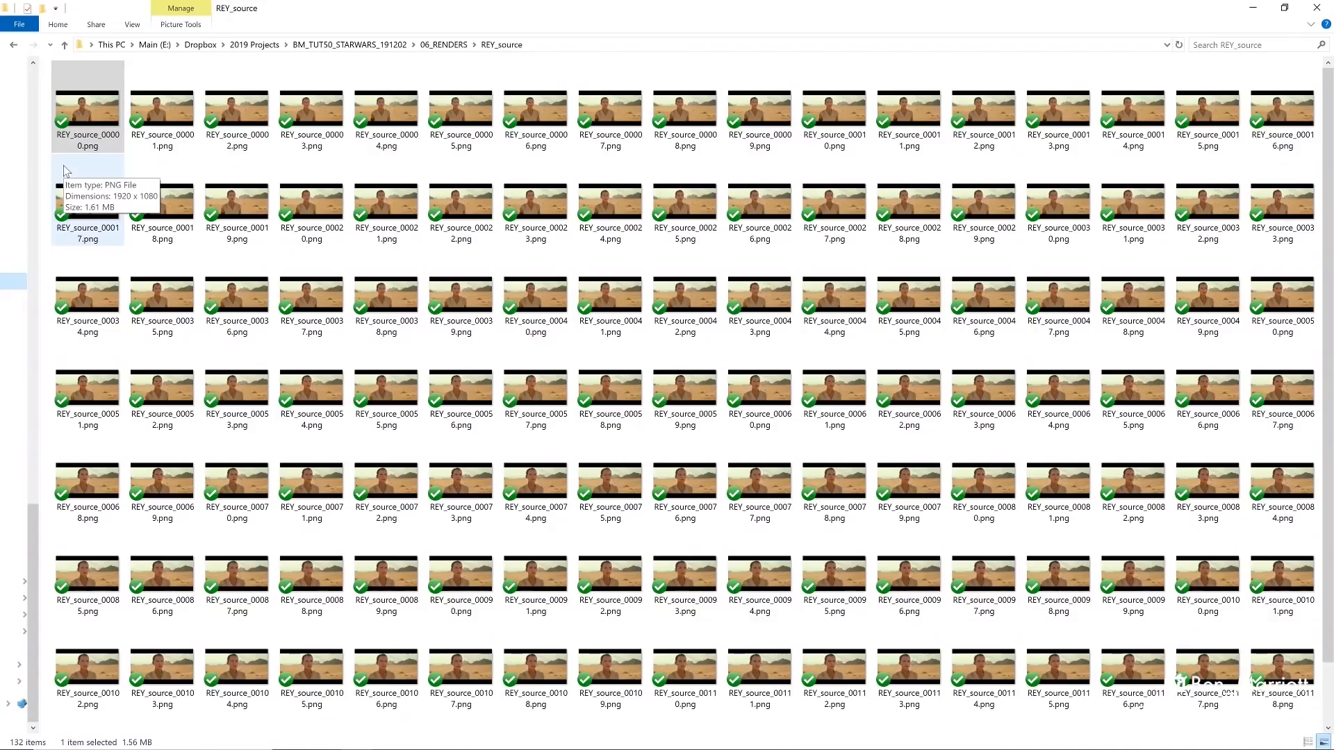
Bring painted Emperor keyframes 00000 and 00131 from REY_Keyframe_01 into EbSynth.
scroll(down, 3)
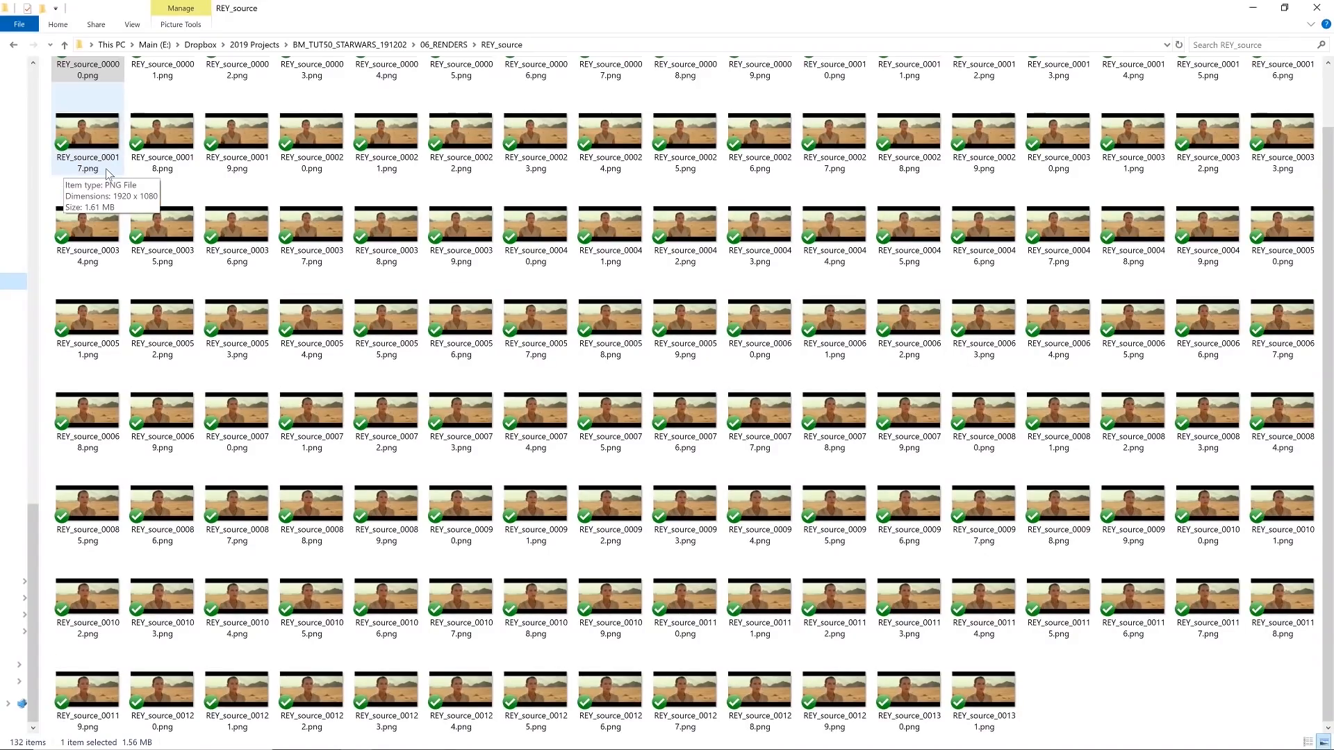
double_click(86, 132)
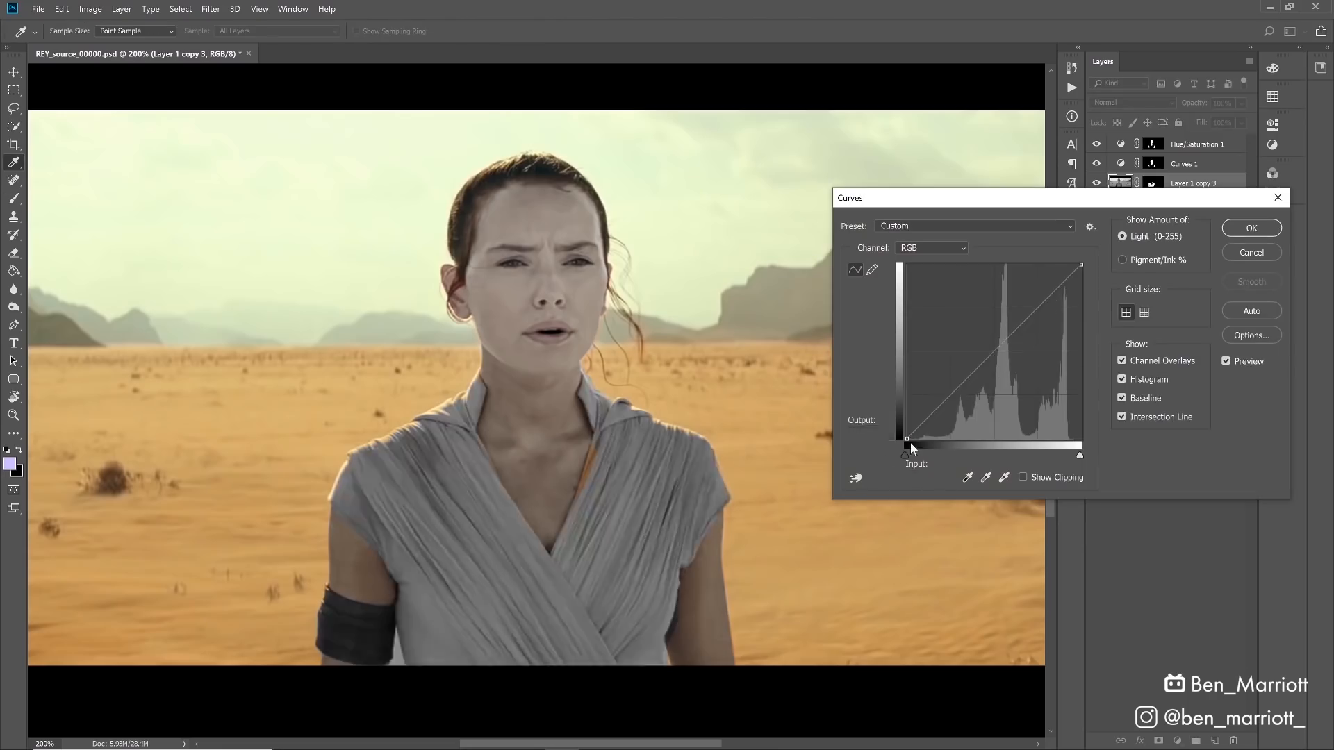
click(1251, 227)
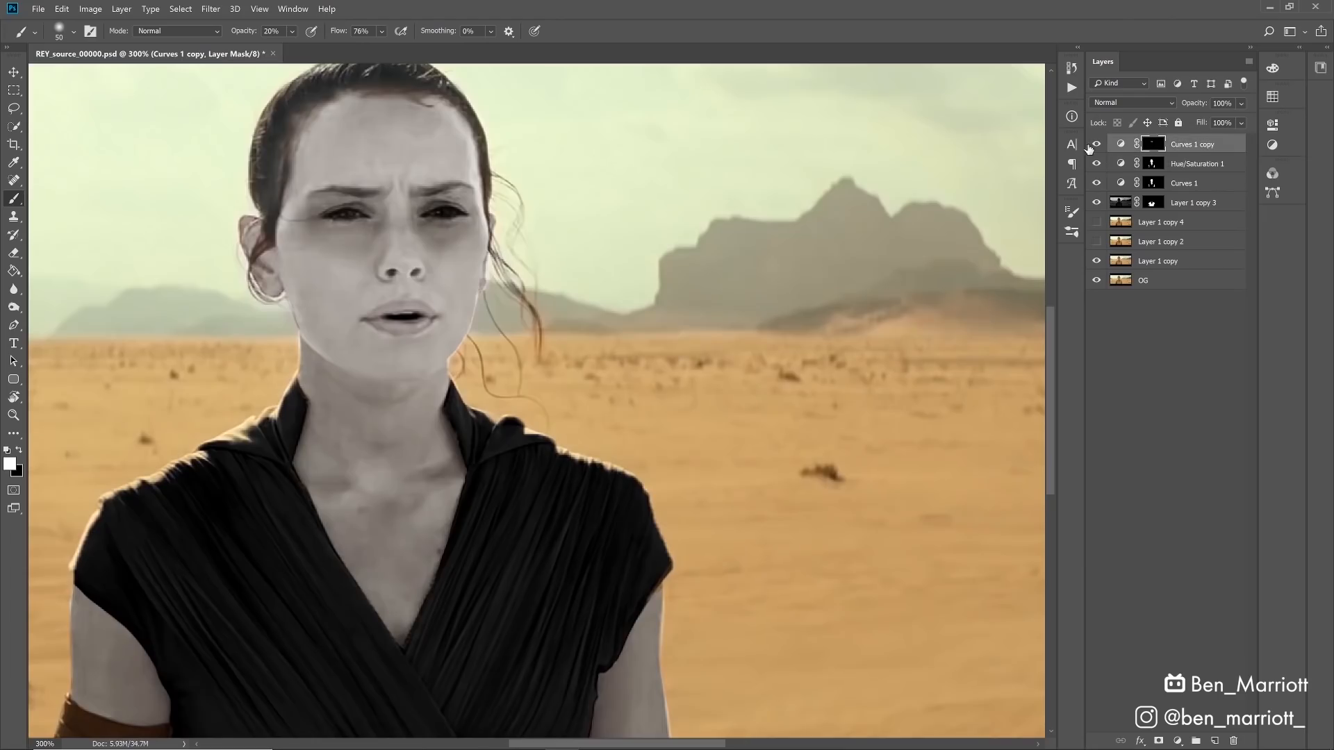
click(344, 225)
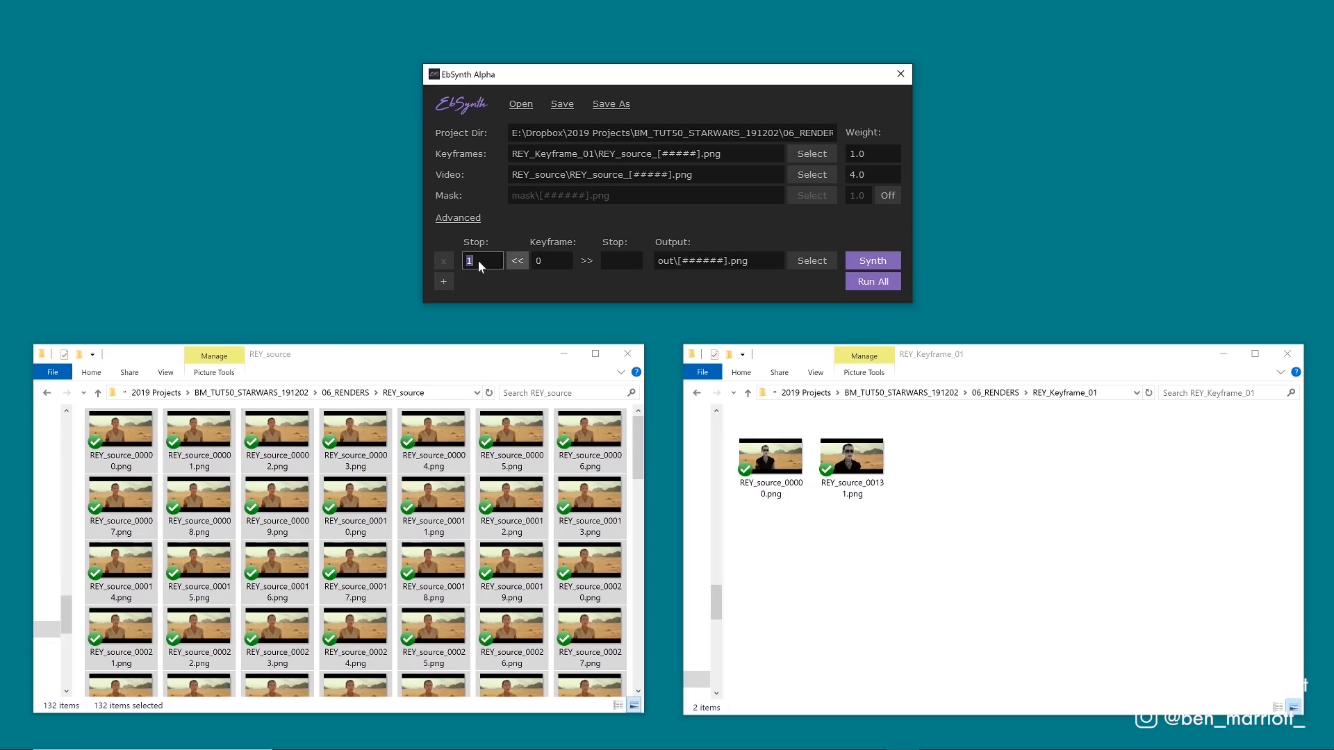
Set the stop frame for the REY_Keyframe_01 keyframe range in EbSynth.
click(872, 260)
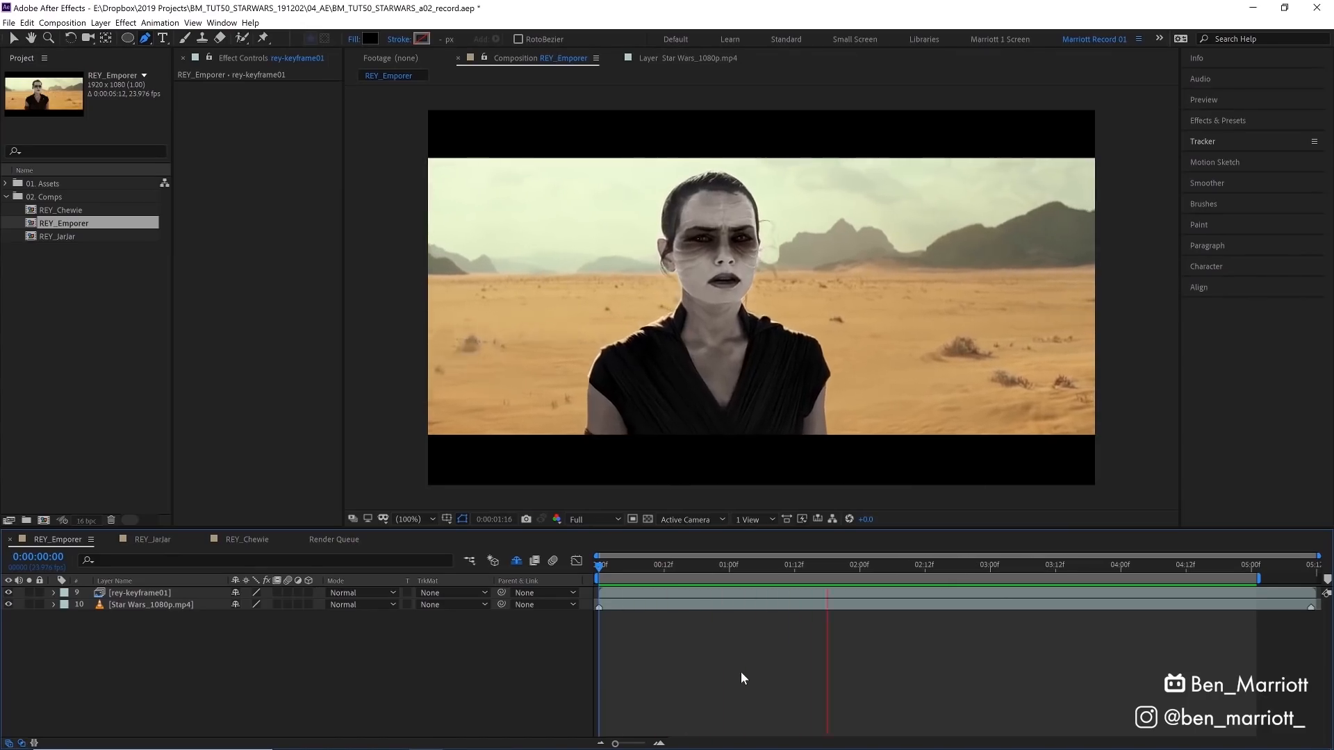
click(1087, 564)
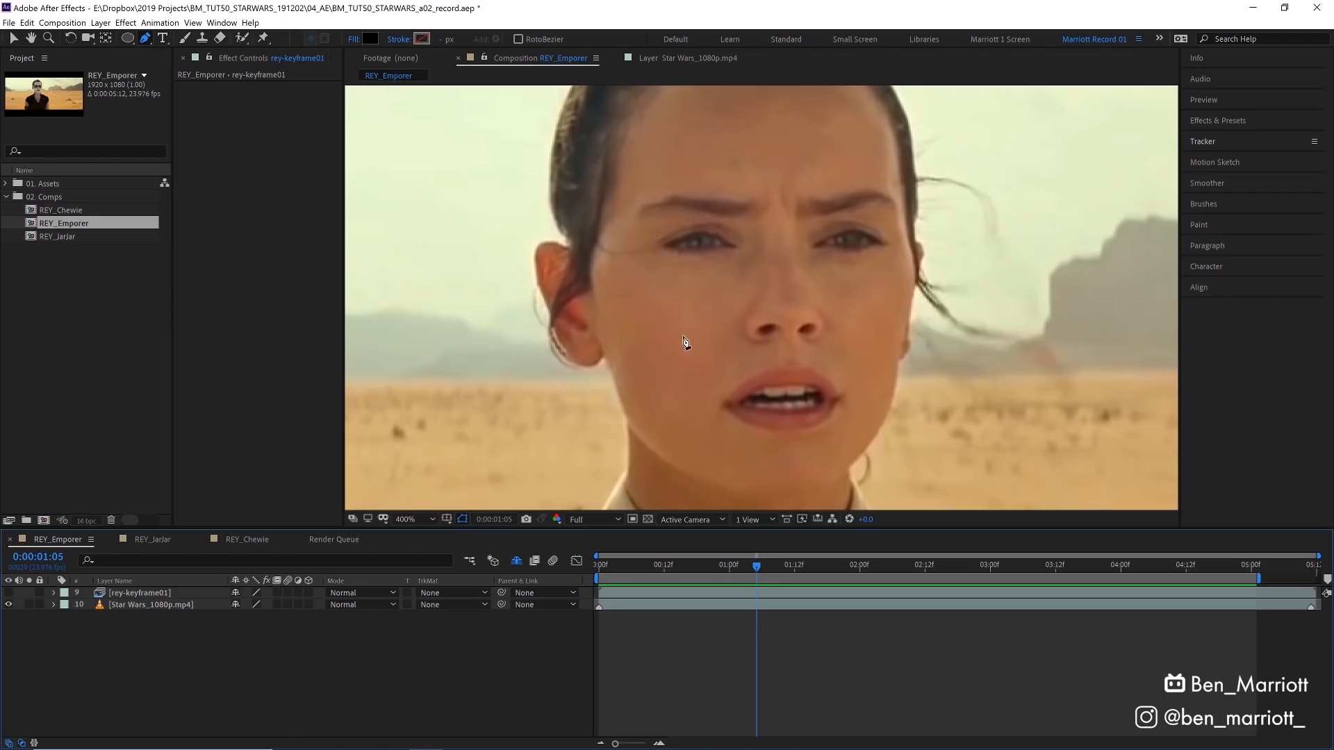
drag(756, 565, 600, 564)
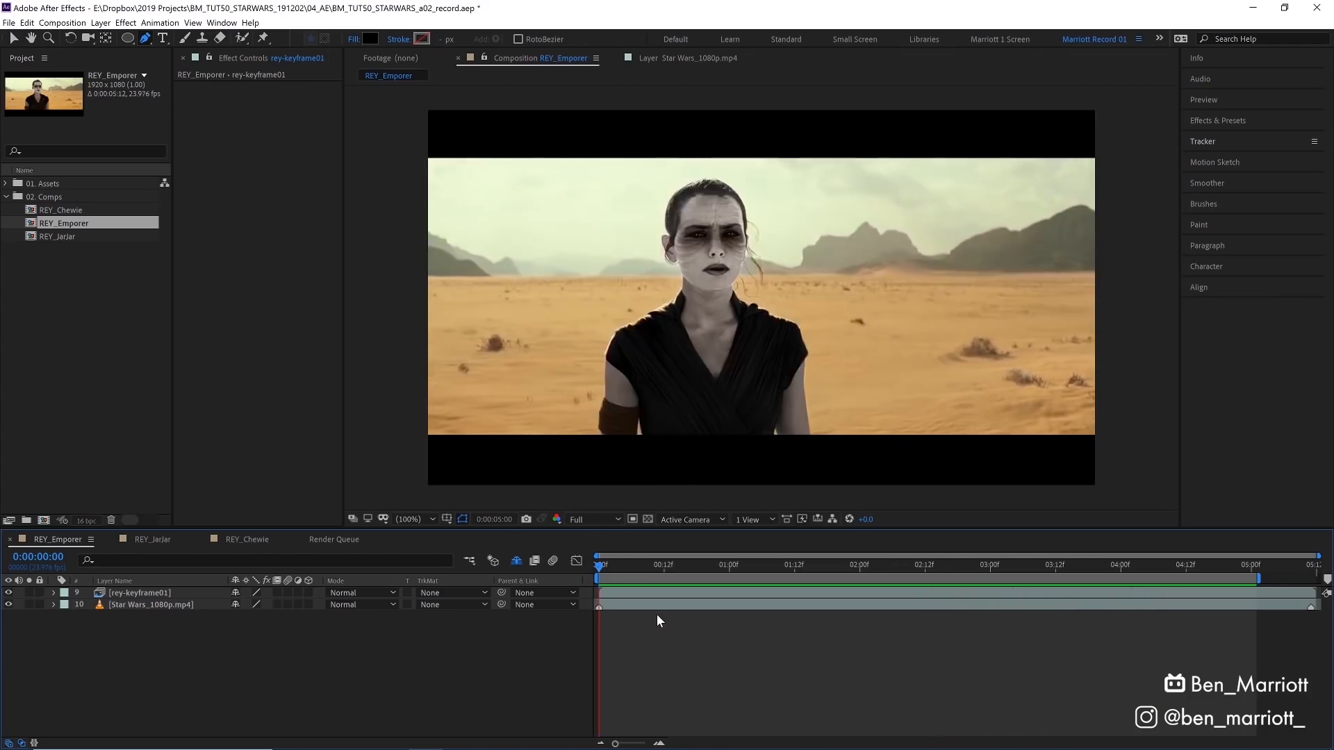
click(959, 564)
text(Track 01)
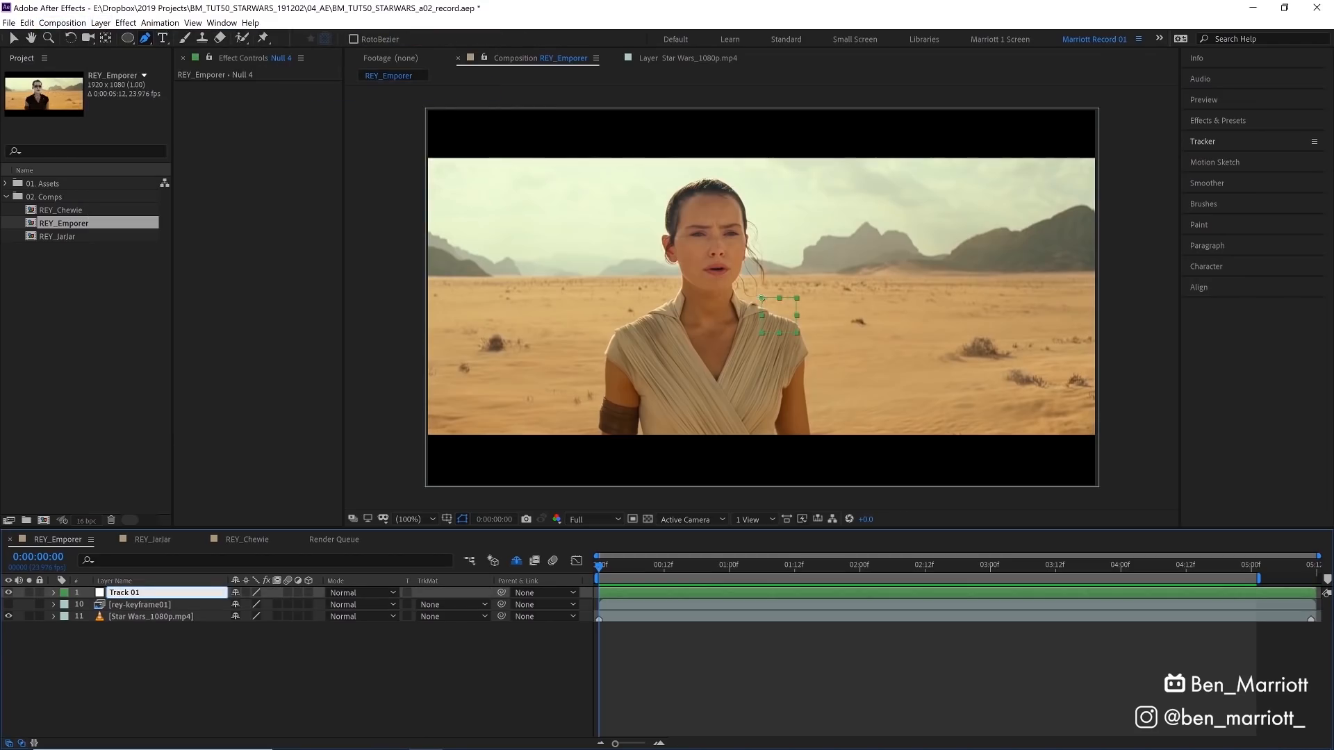
Start a motion track on the Star Wars footage layer from the Tracker panel.
click(153, 616)
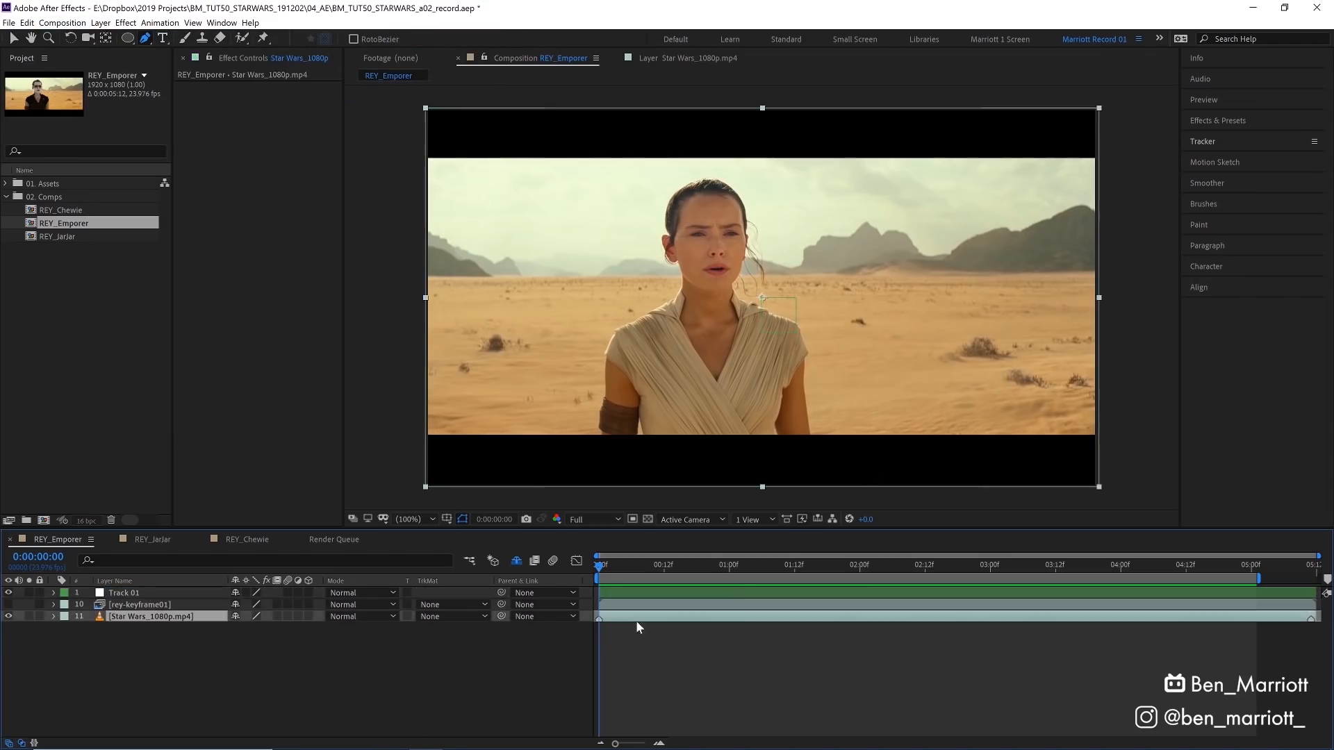
click(1201, 141)
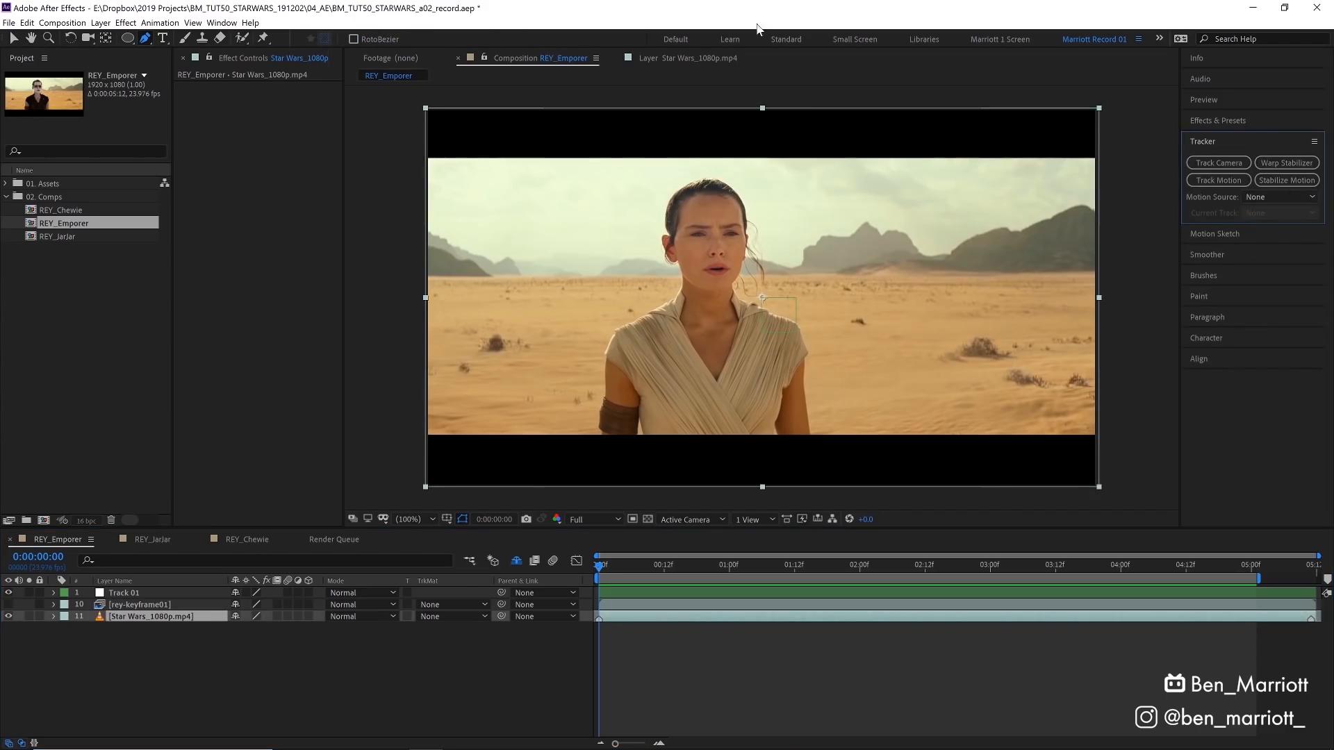
click(220, 22)
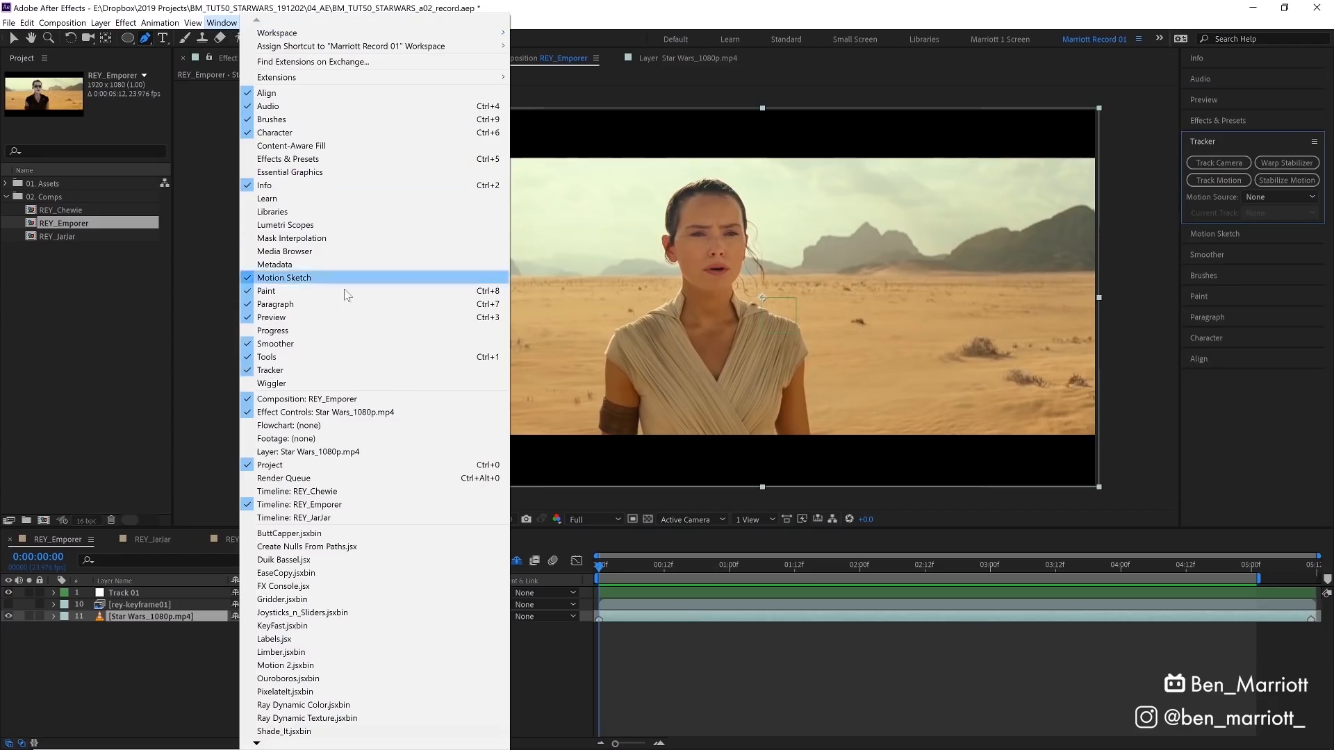
mouse_move(308, 451)
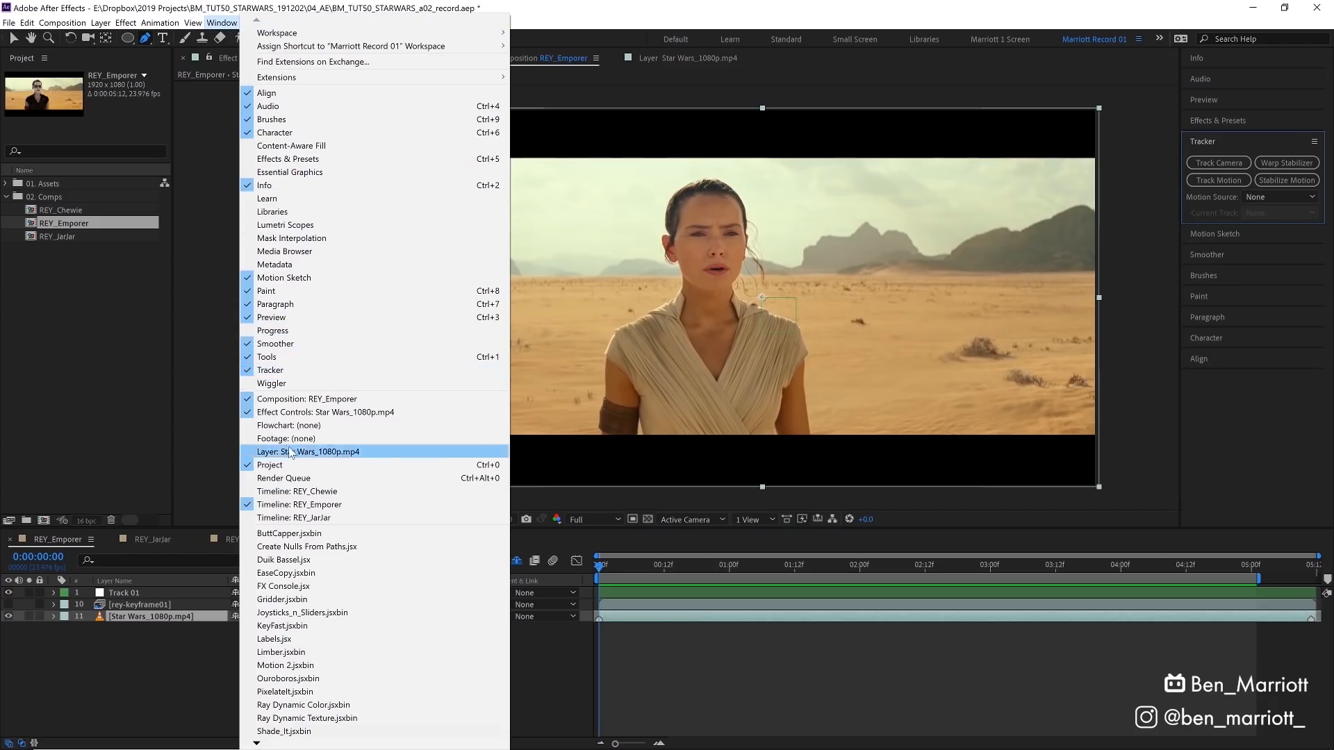
click(307, 451)
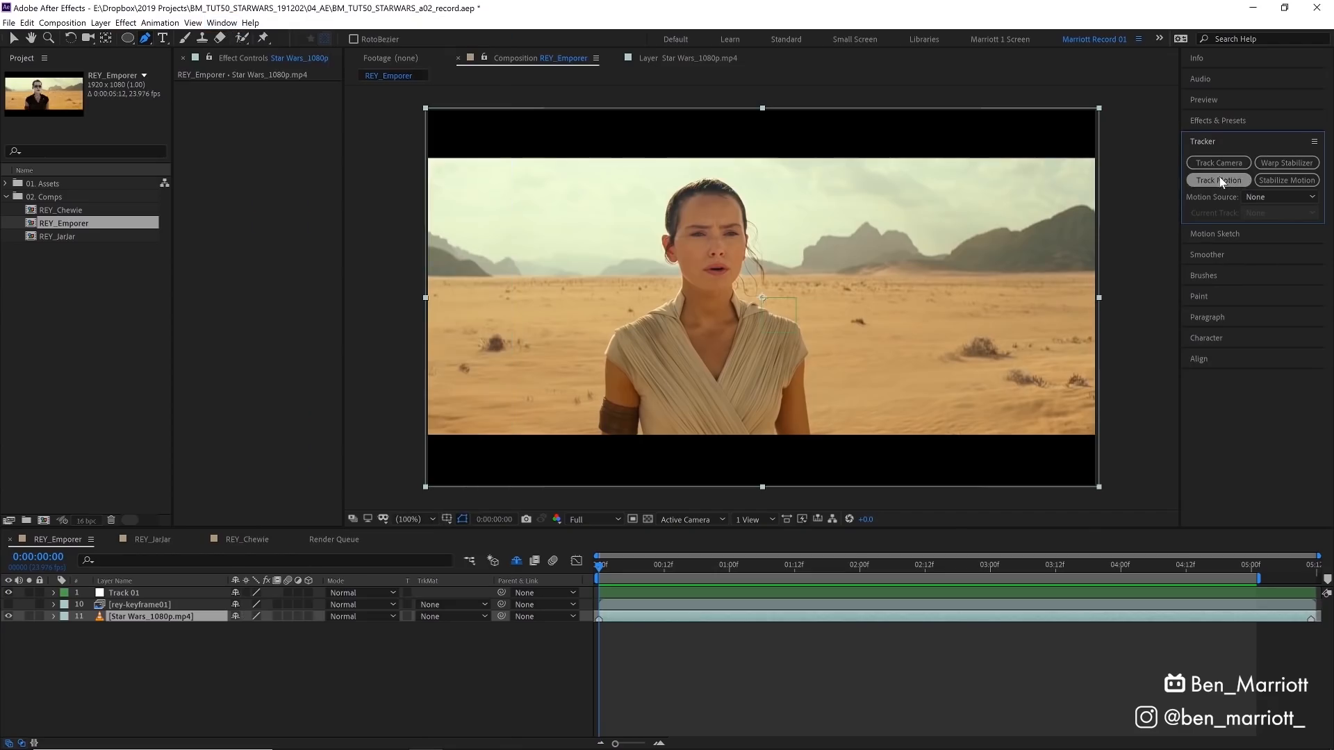
click(1217, 179)
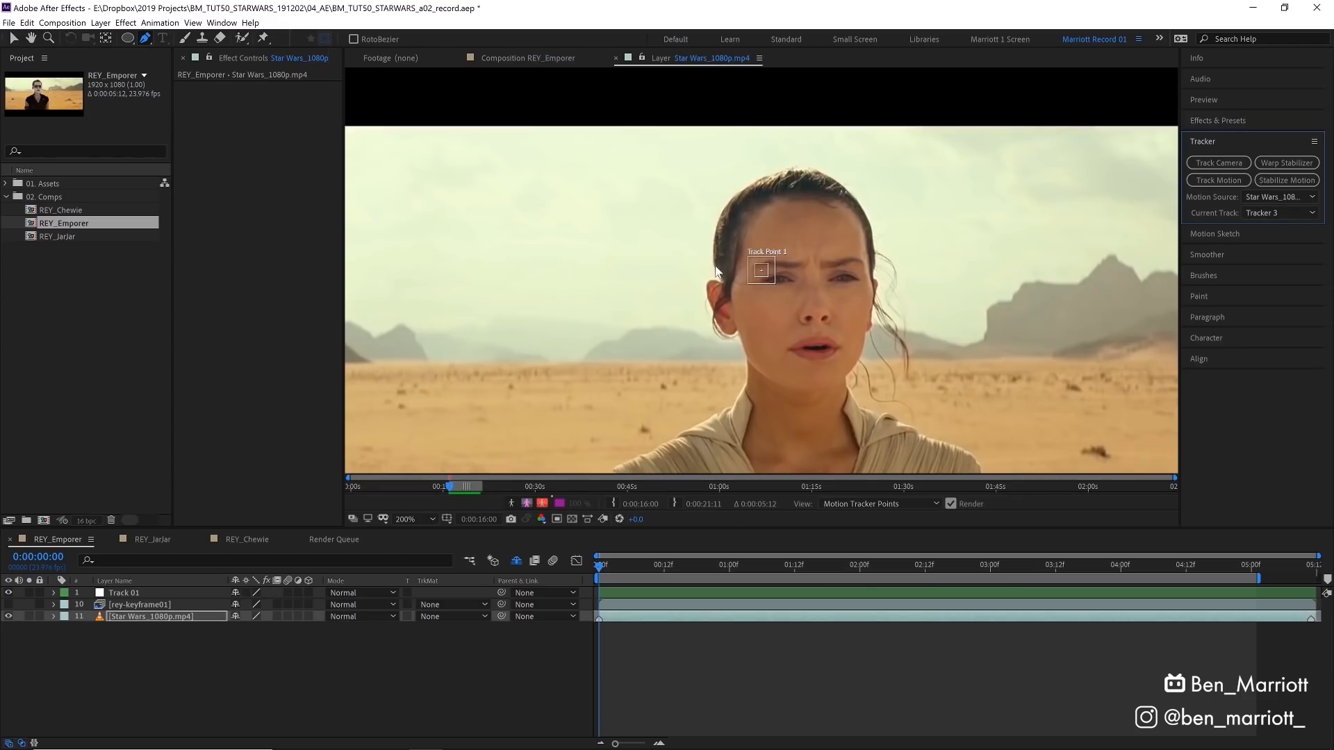
click(1217, 180)
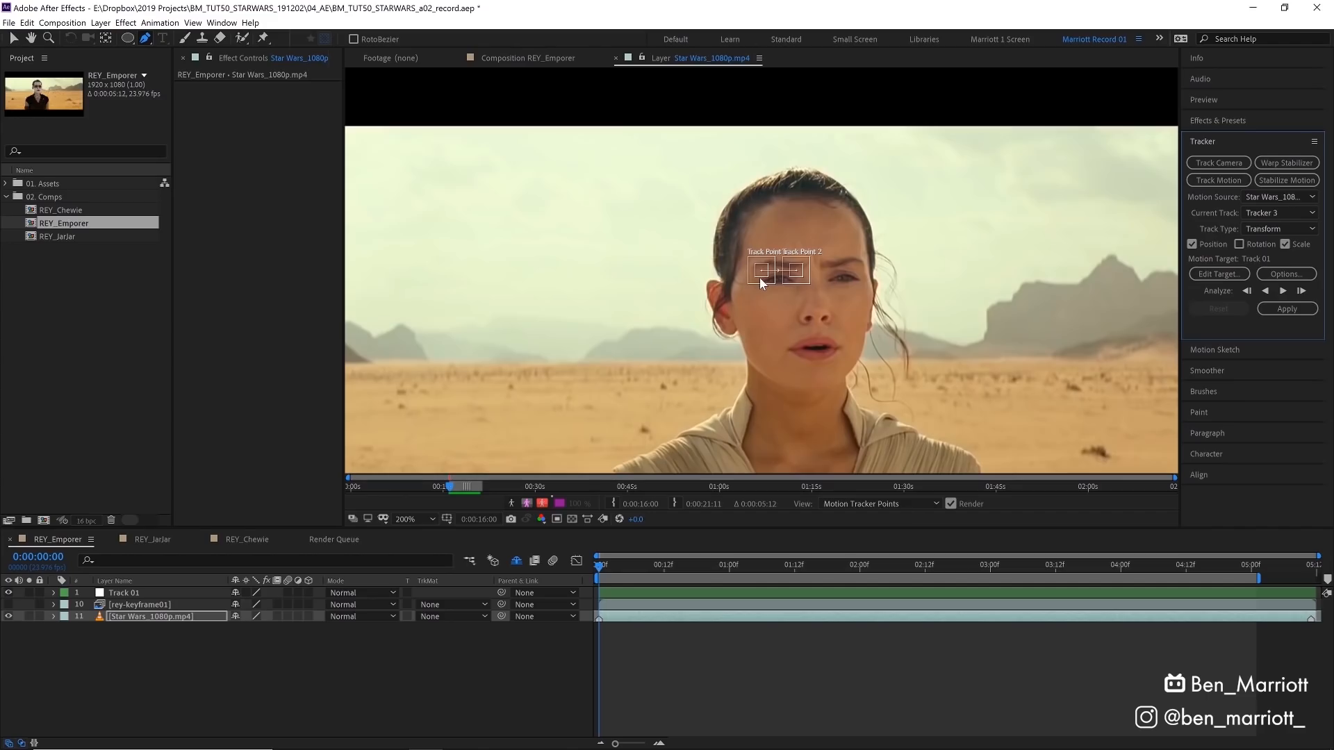
mouse_move(1008, 350)
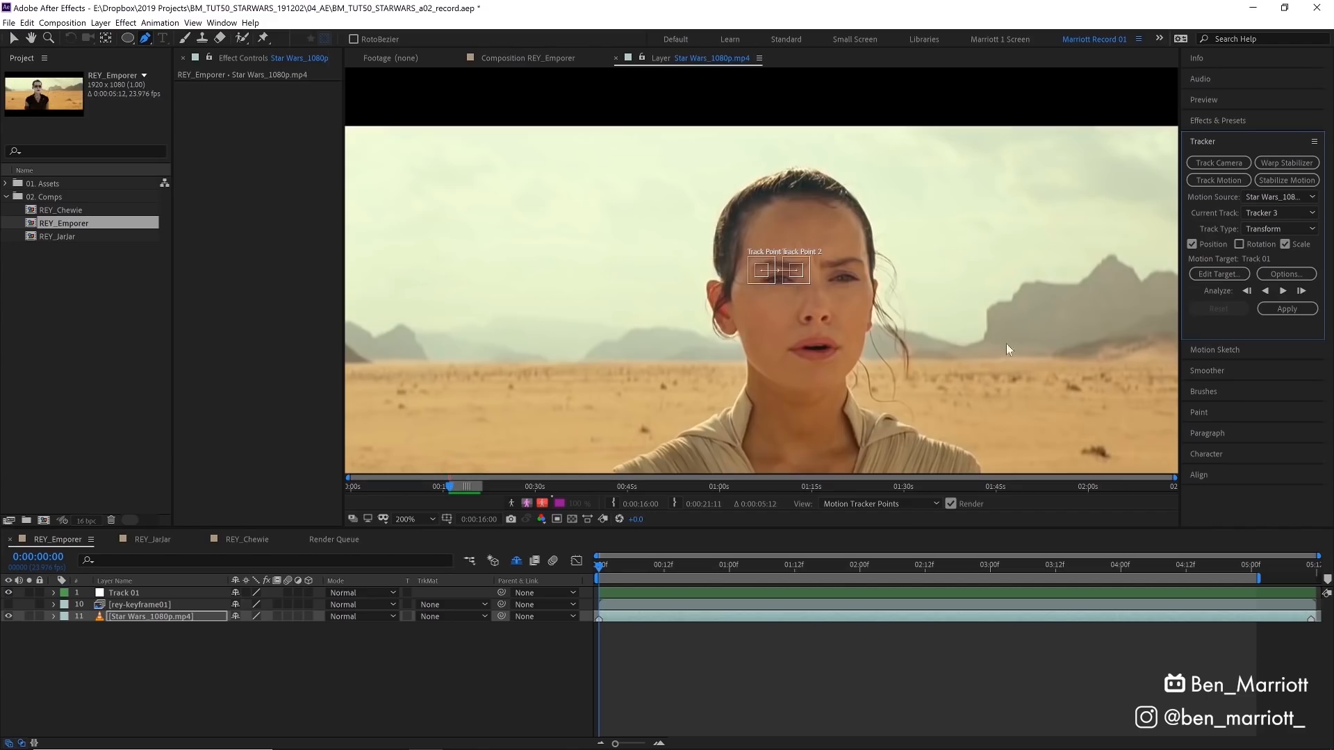
mouse_move(944, 334)
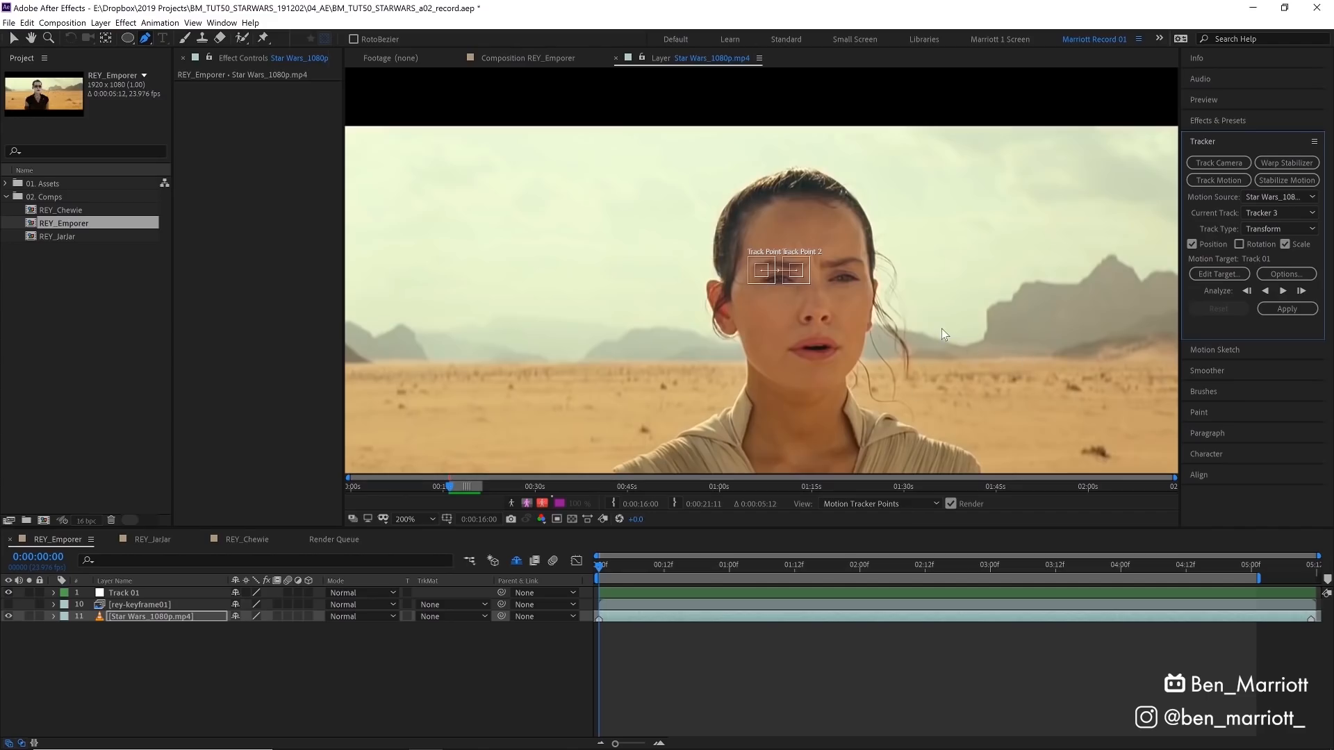
Place track points at Rey's temple and eye, target Track 01, and analyze forward.
click(406, 519)
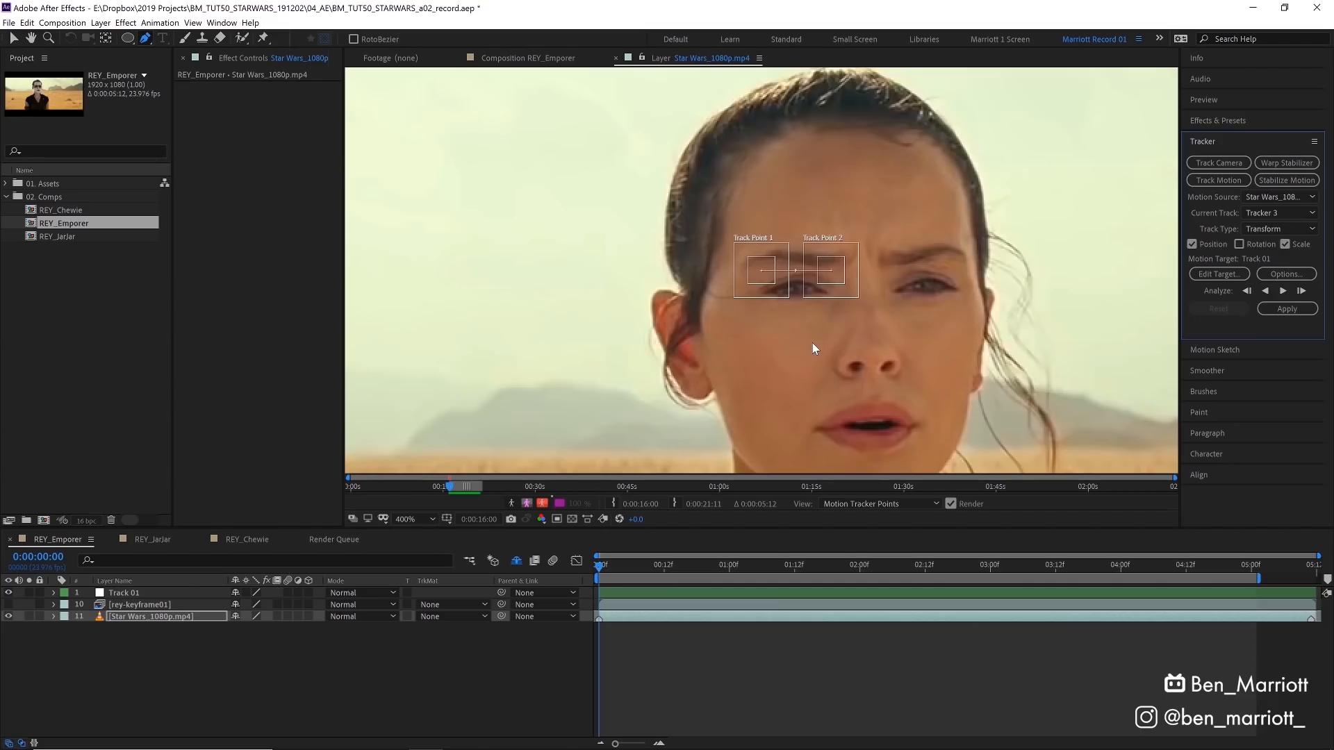
drag(762, 270, 696, 308)
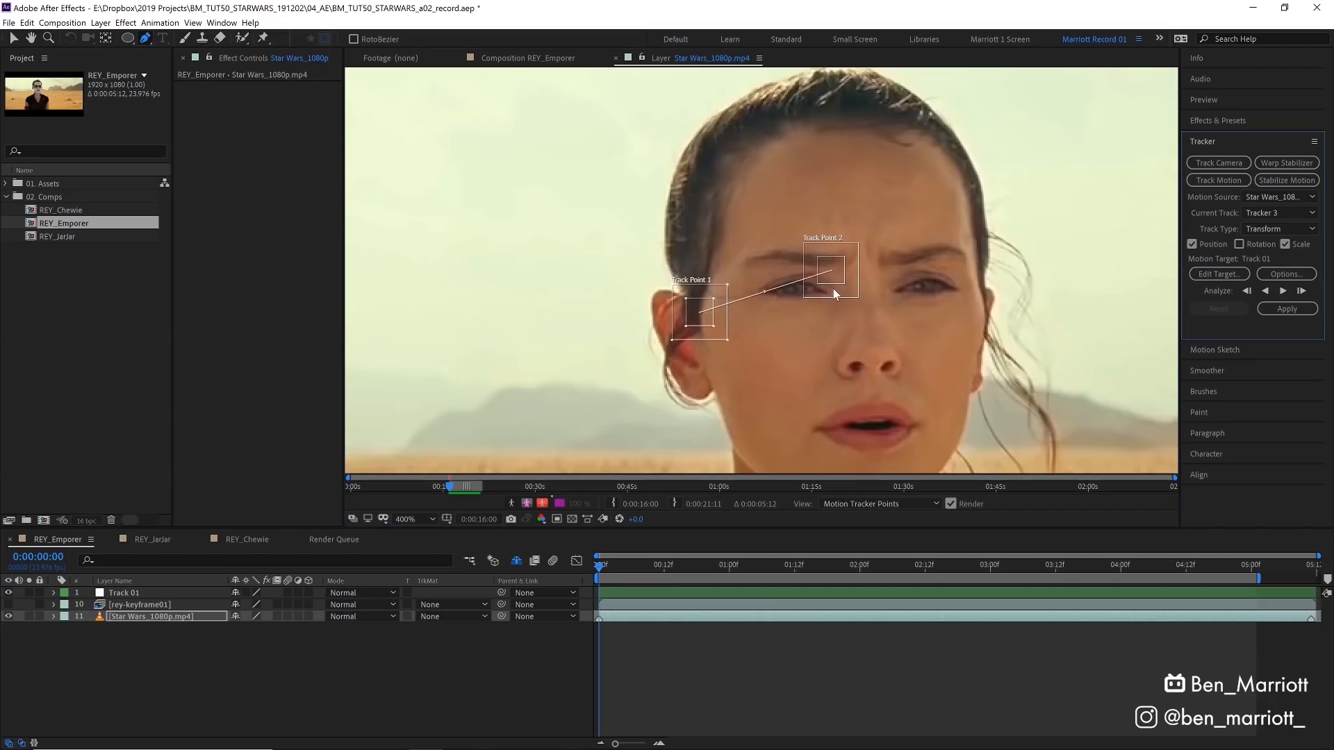
drag(830, 273, 941, 250)
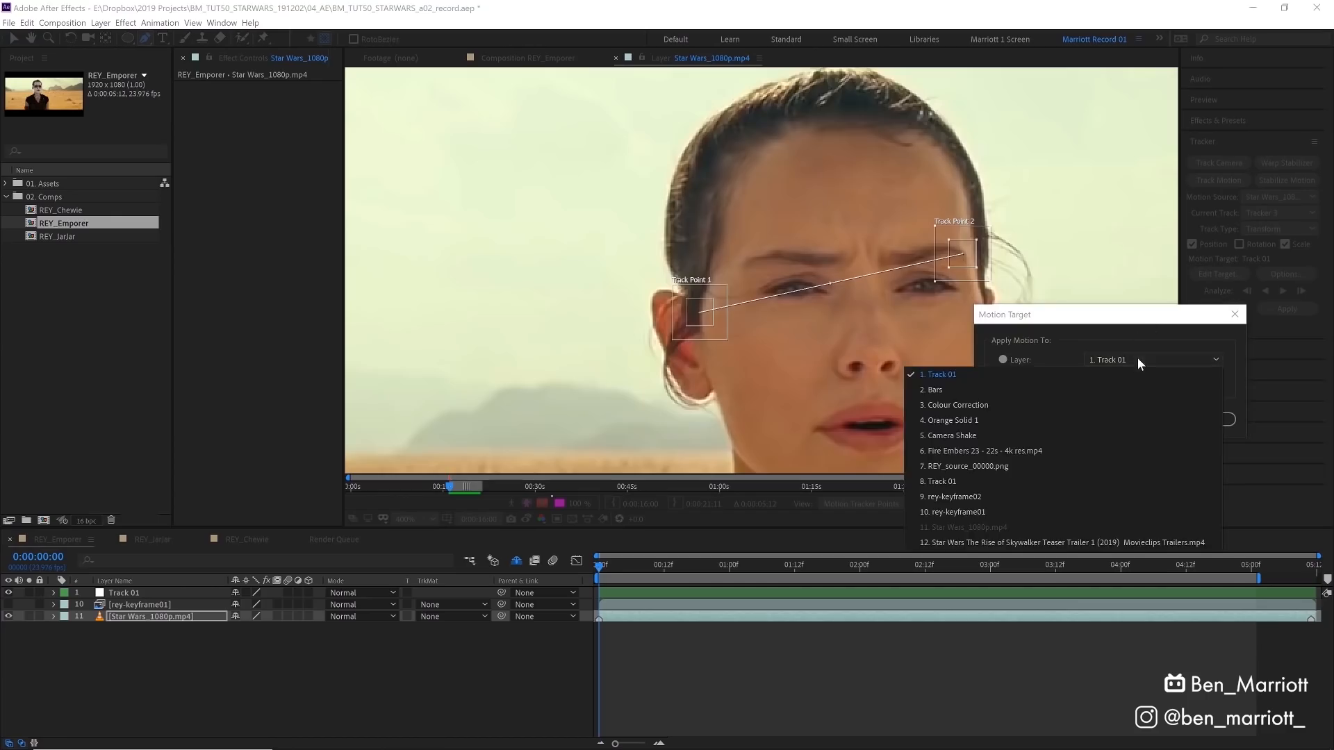
click(939, 374)
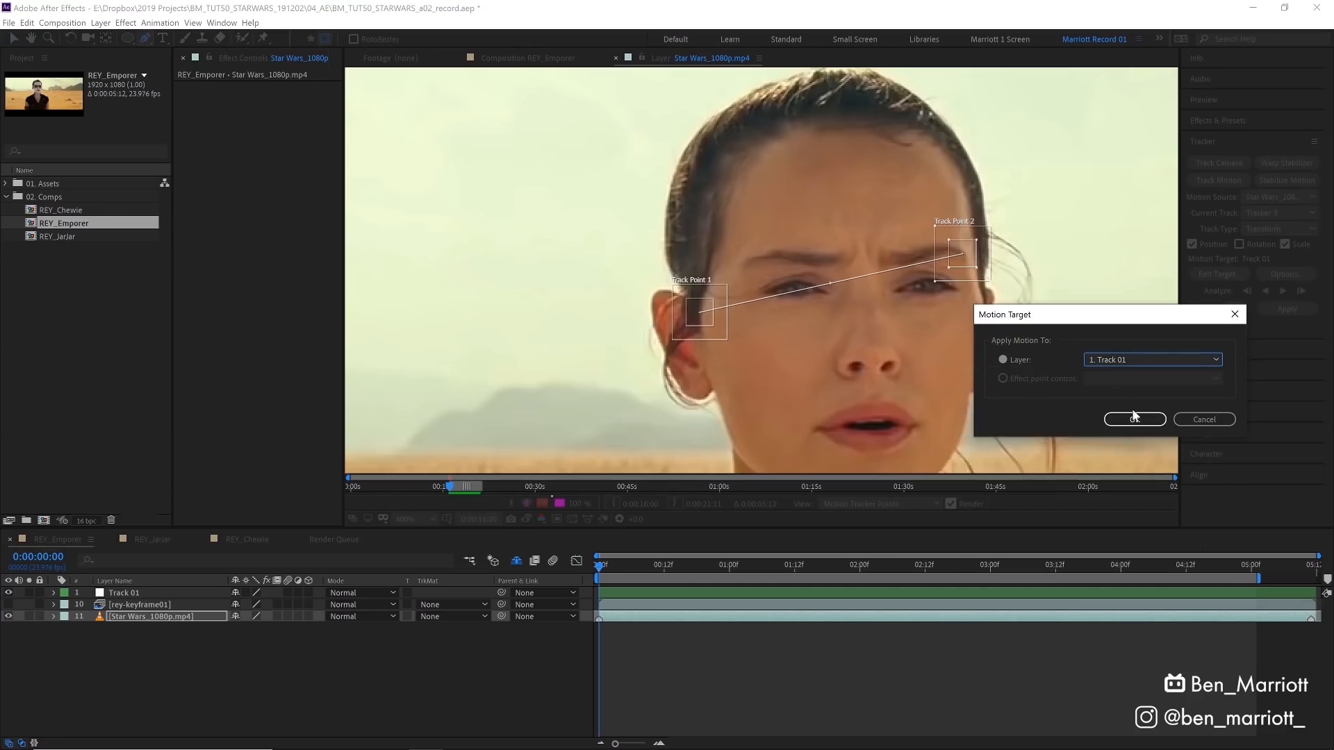
click(1134, 418)
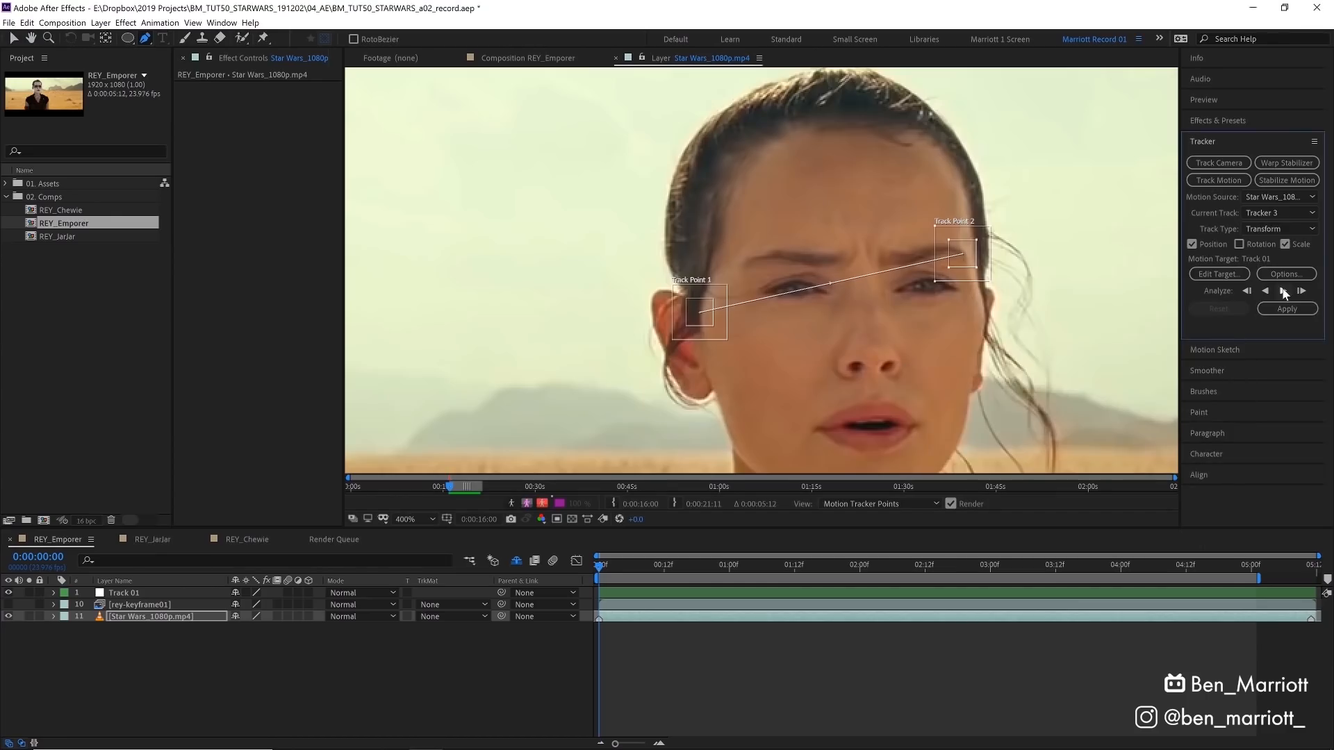
mouse_move(1300, 291)
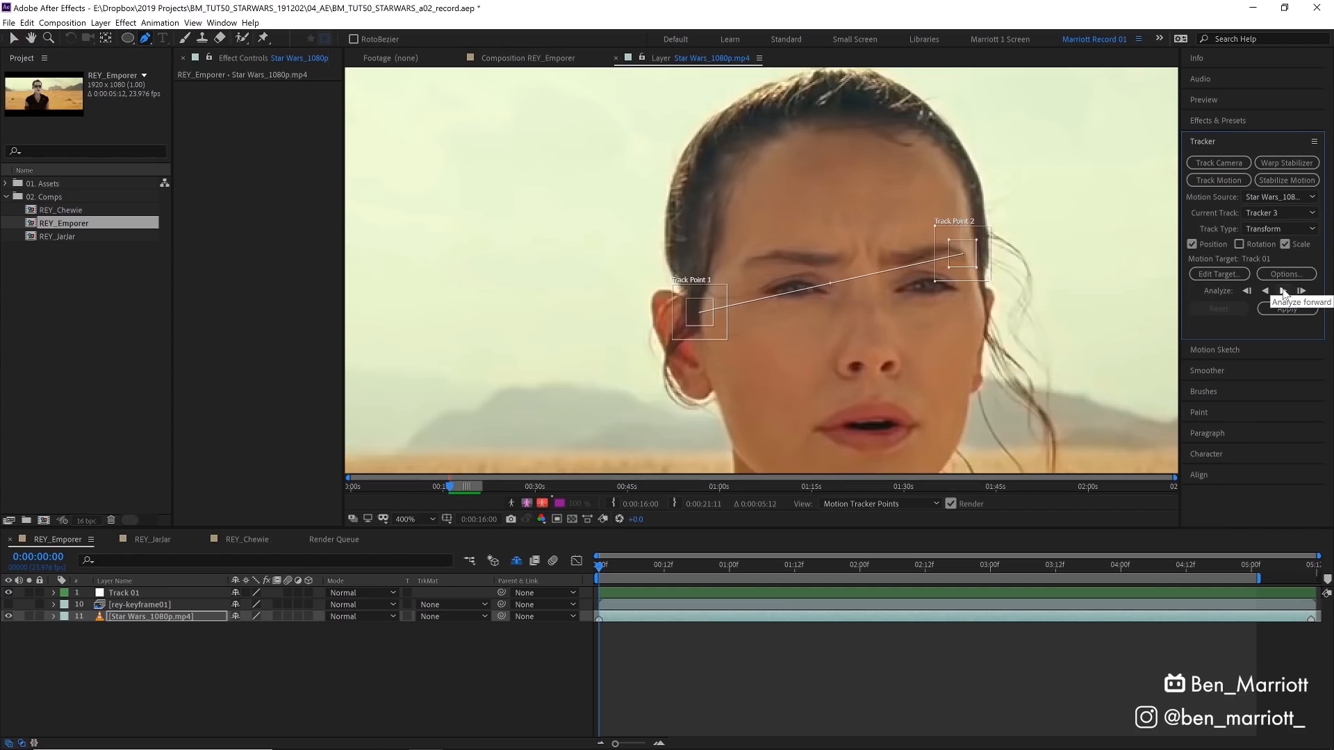
click(1284, 291)
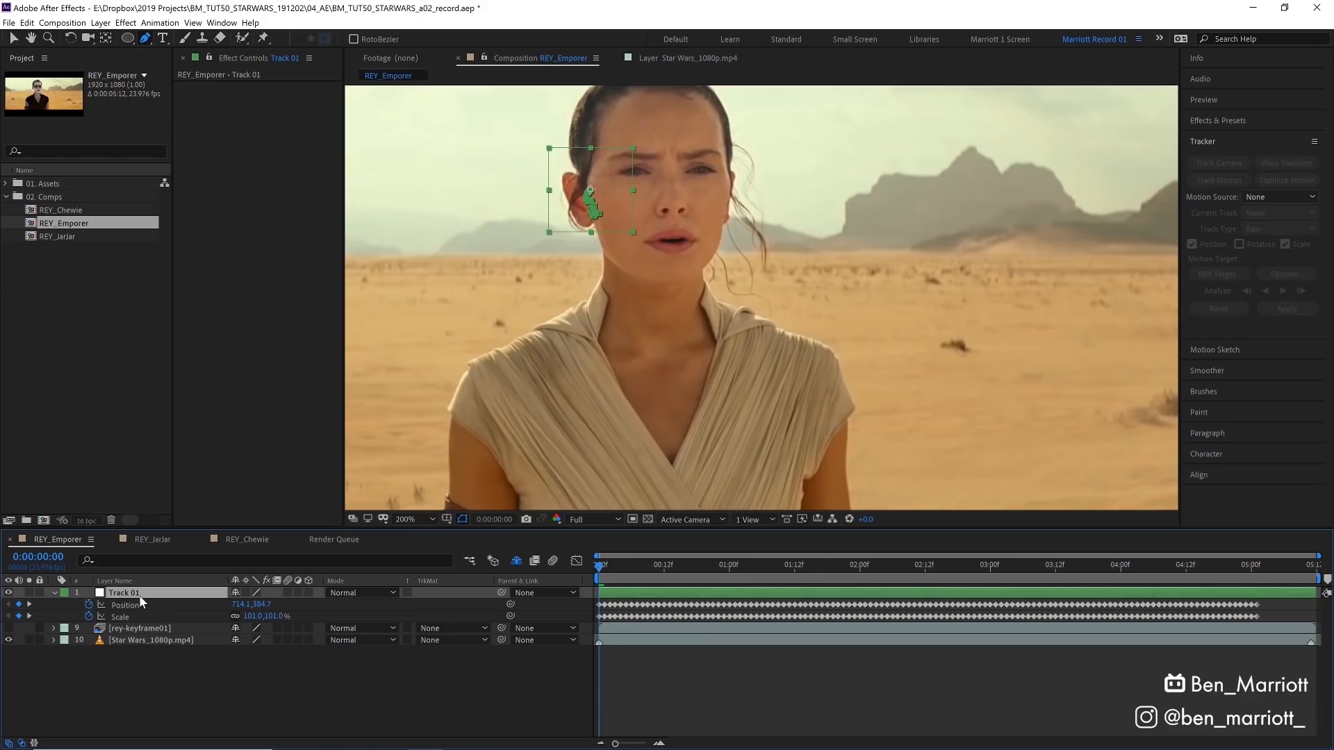
mouse_move(679, 579)
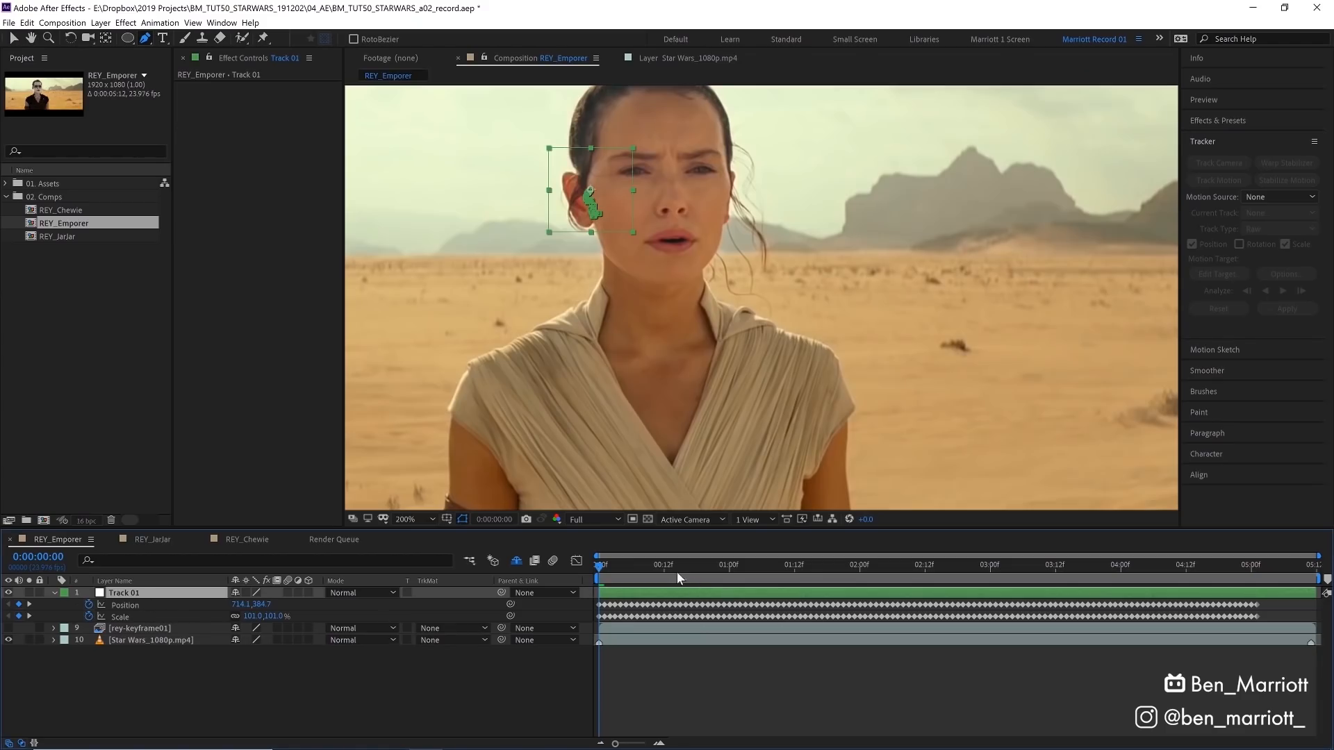
Parent the REY_source_00000 face still to Track 01 and enable rey-keyframe01.
click(732, 564)
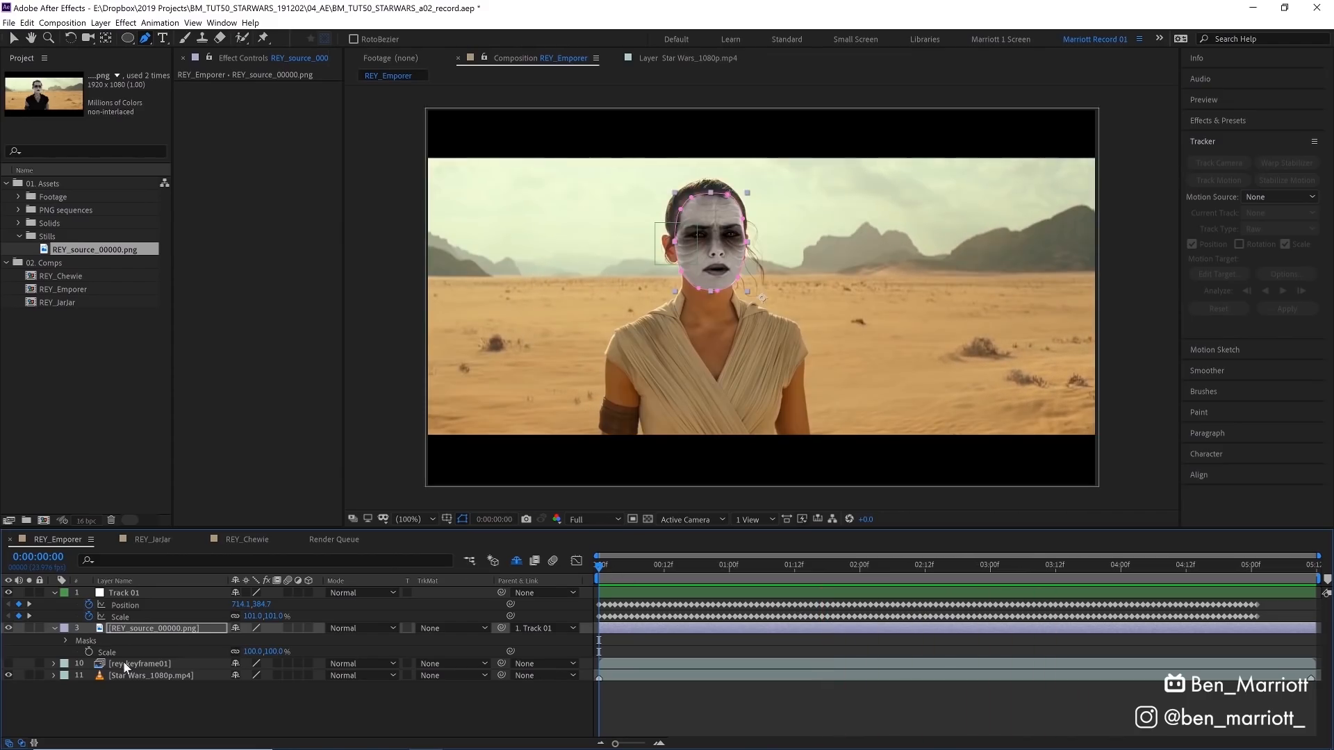
click(137, 663)
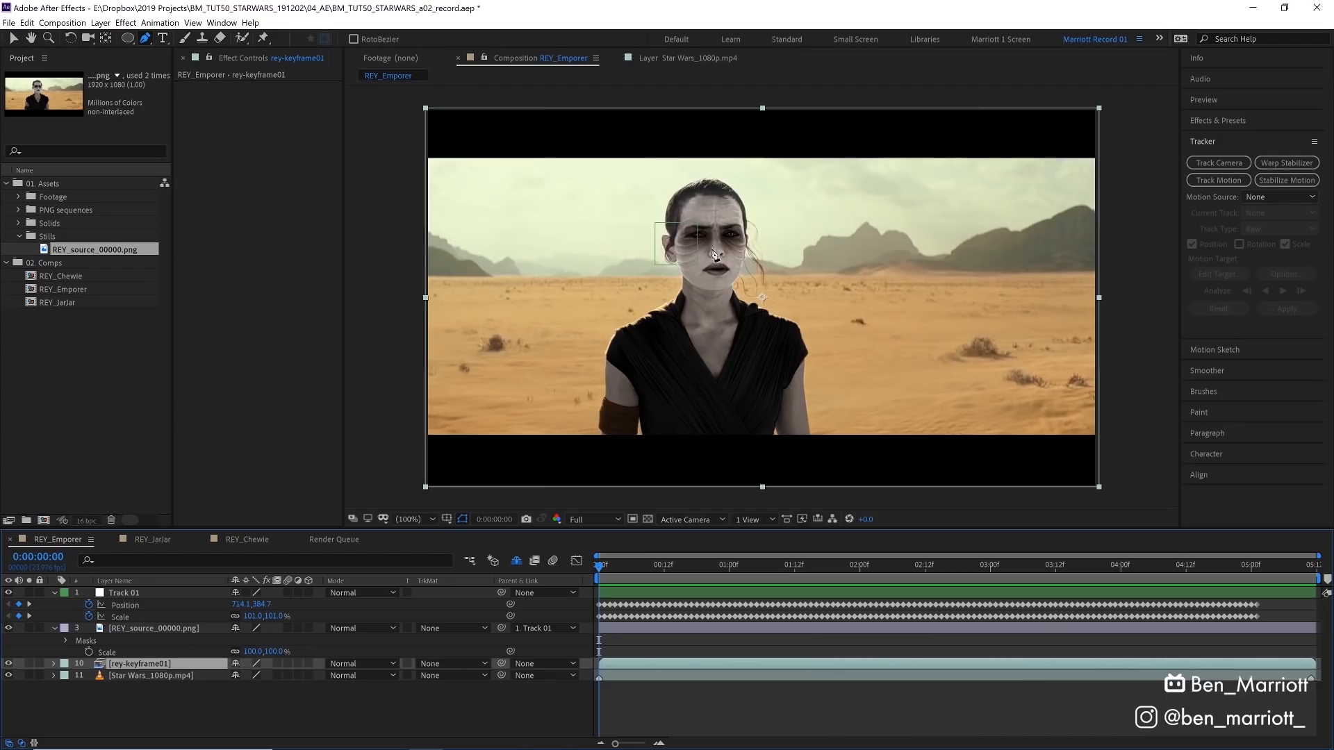
mouse_move(717, 274)
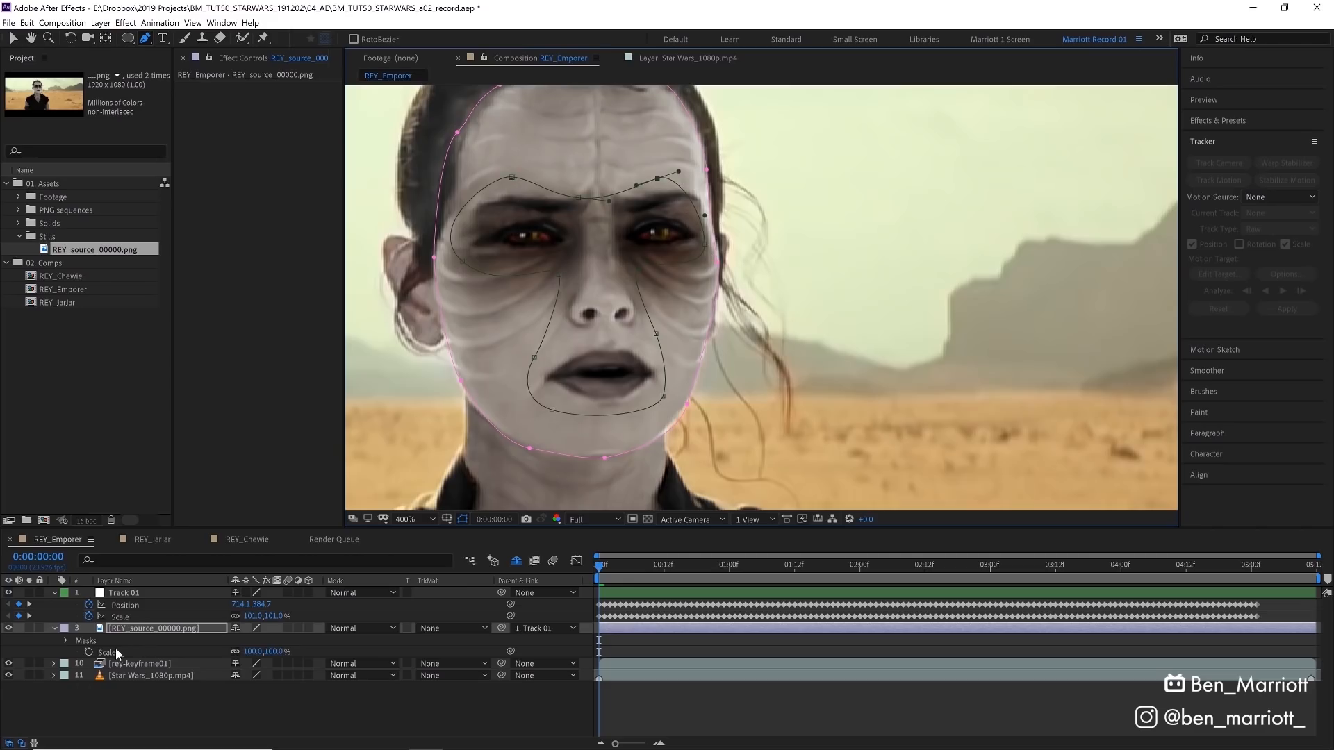
Show the face layer's masks and set Mask 2 to Subtract.
click(64, 640)
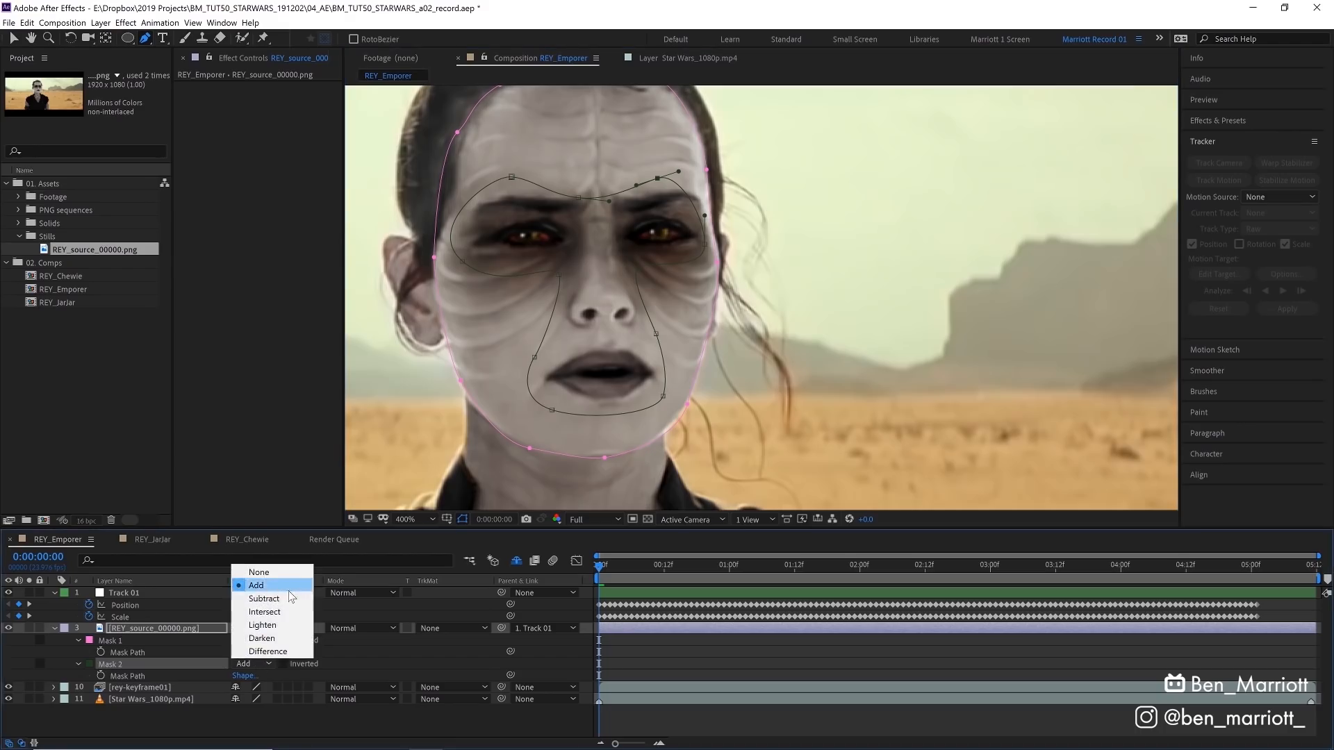
click(264, 598)
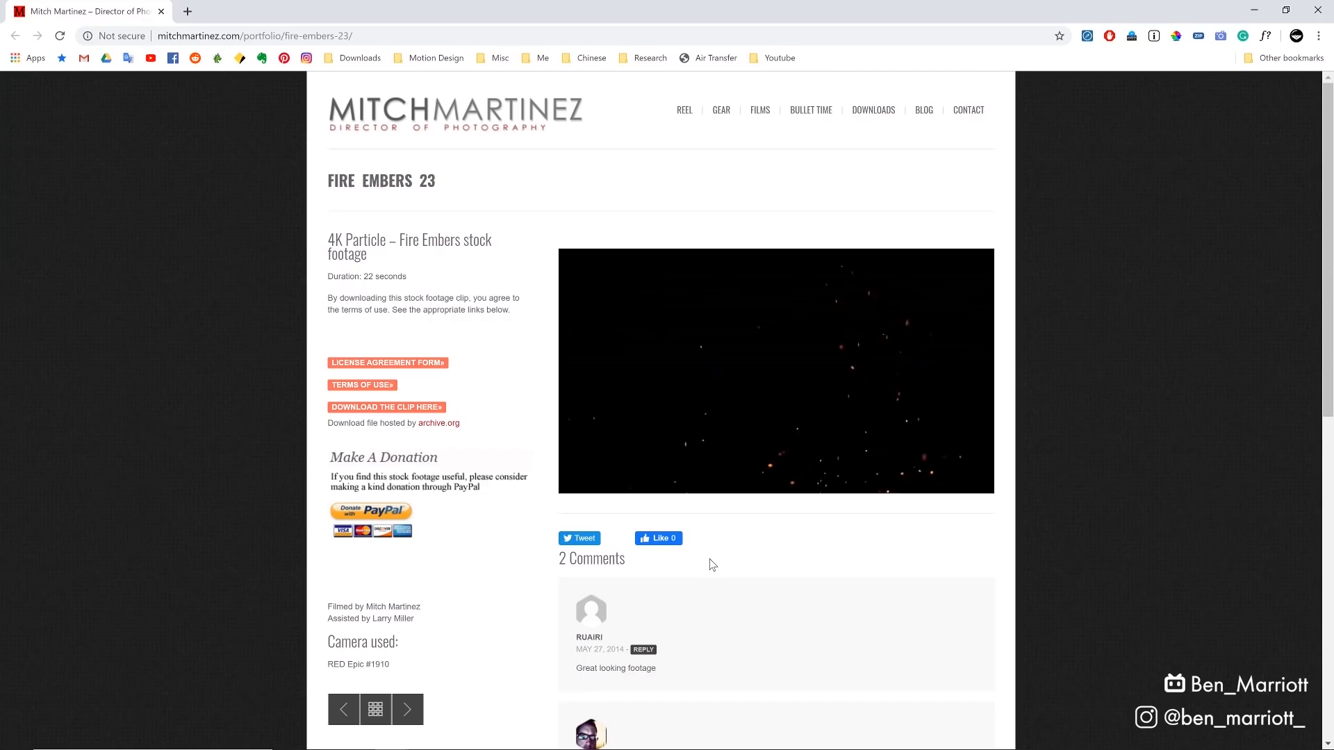
Follow the Download the Clip Here link for the 4K Fire Embers 23 clip.
click(774, 370)
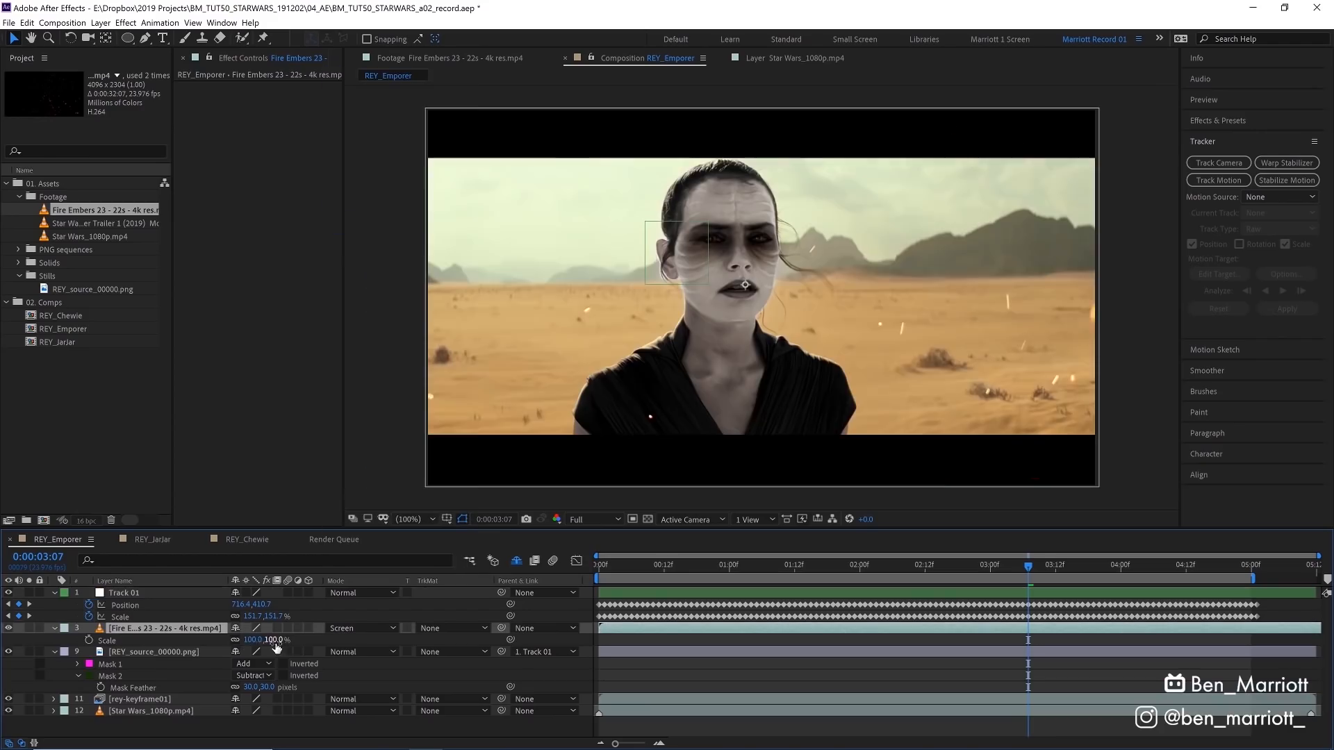
Edit the scale of the Fire Embers 23 footage layer in the comp.
click(598, 564)
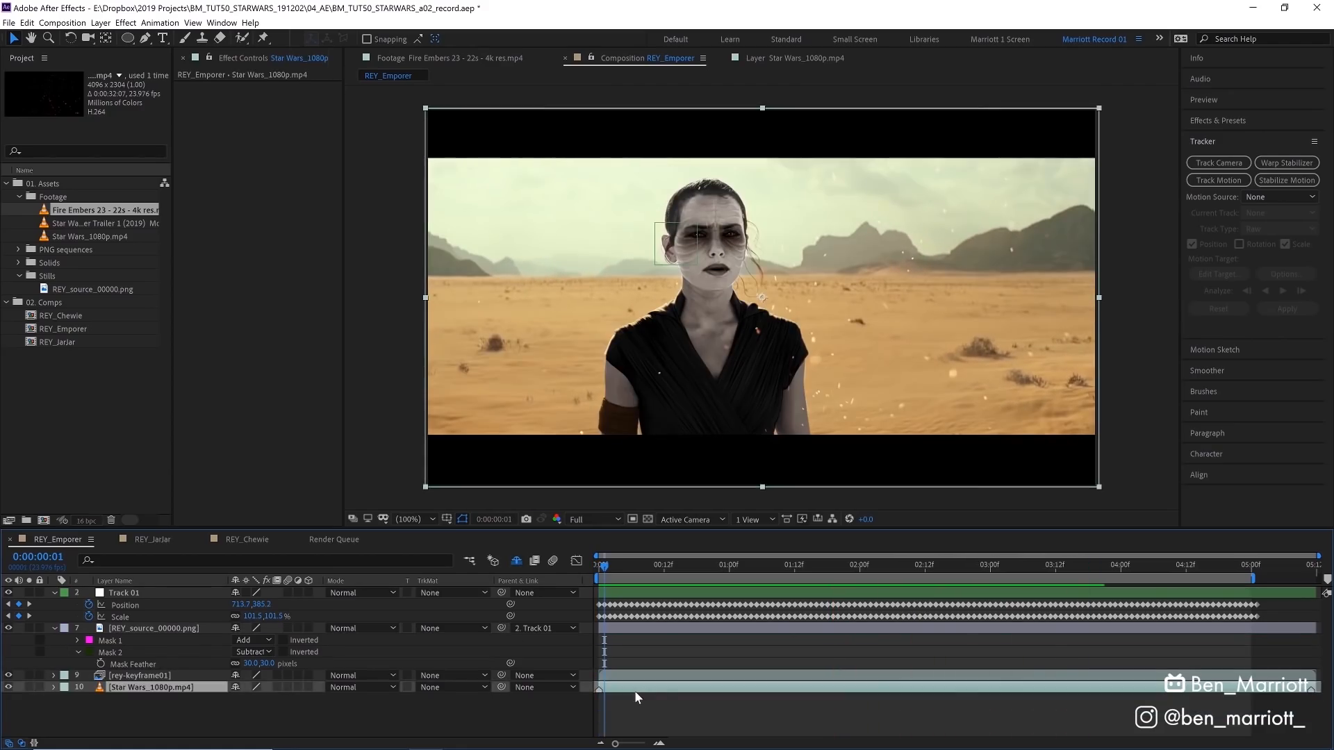
click(100, 22)
text(wiggle(12,3))
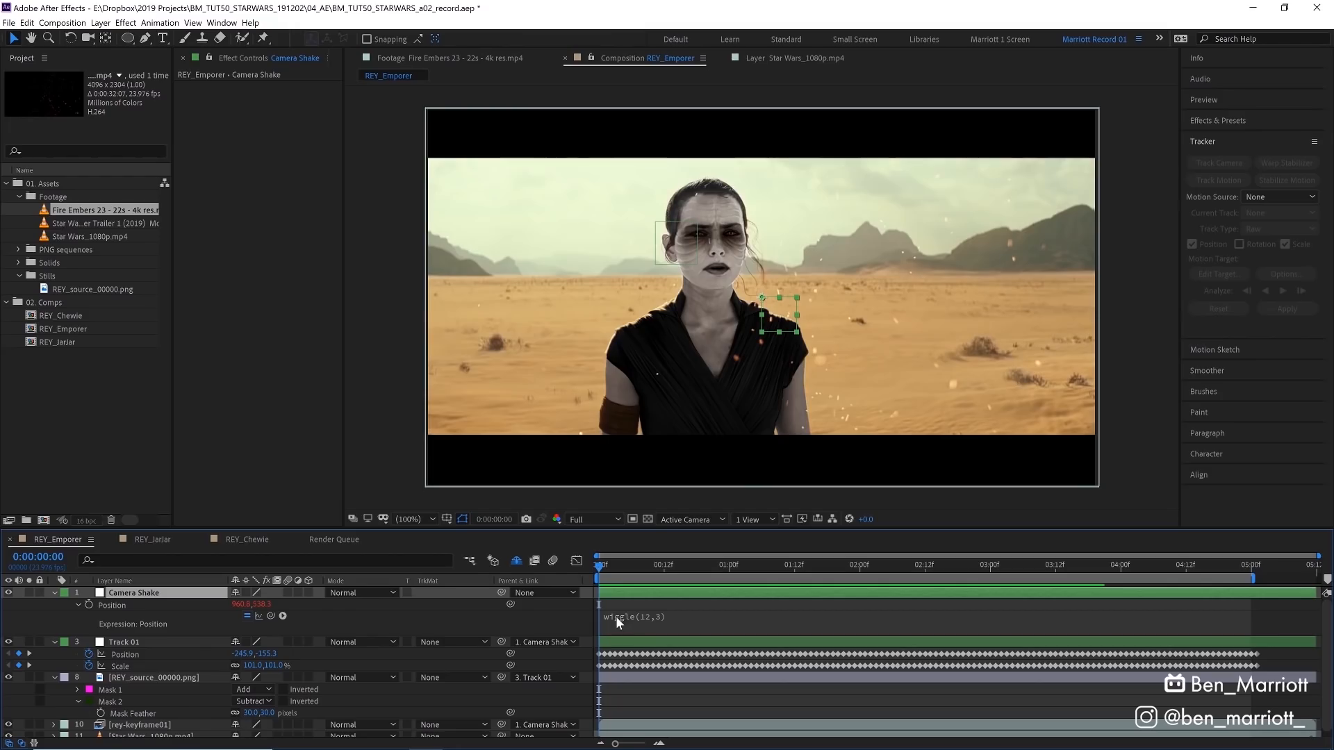
mouse_move(653, 621)
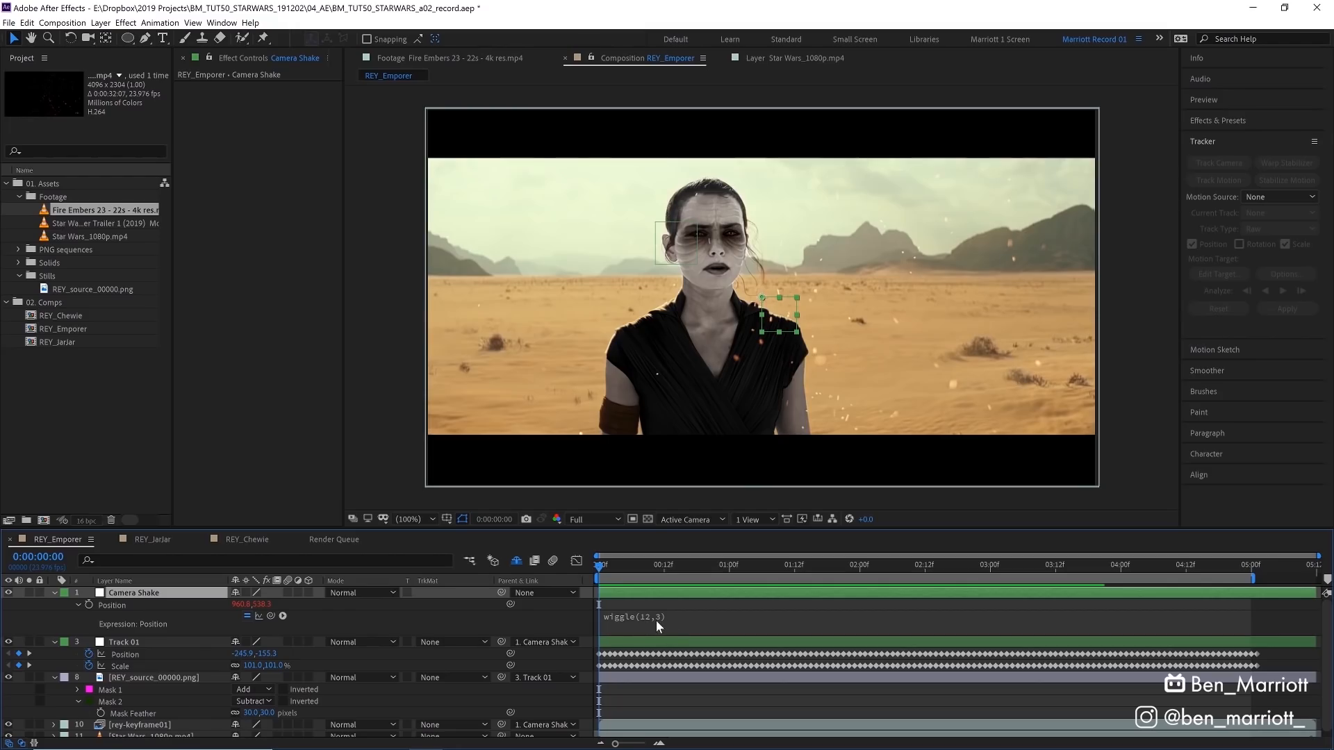
Finish the wiggle(12,3) Position expression on Camera Shake and set Scale to 101%.
click(864, 564)
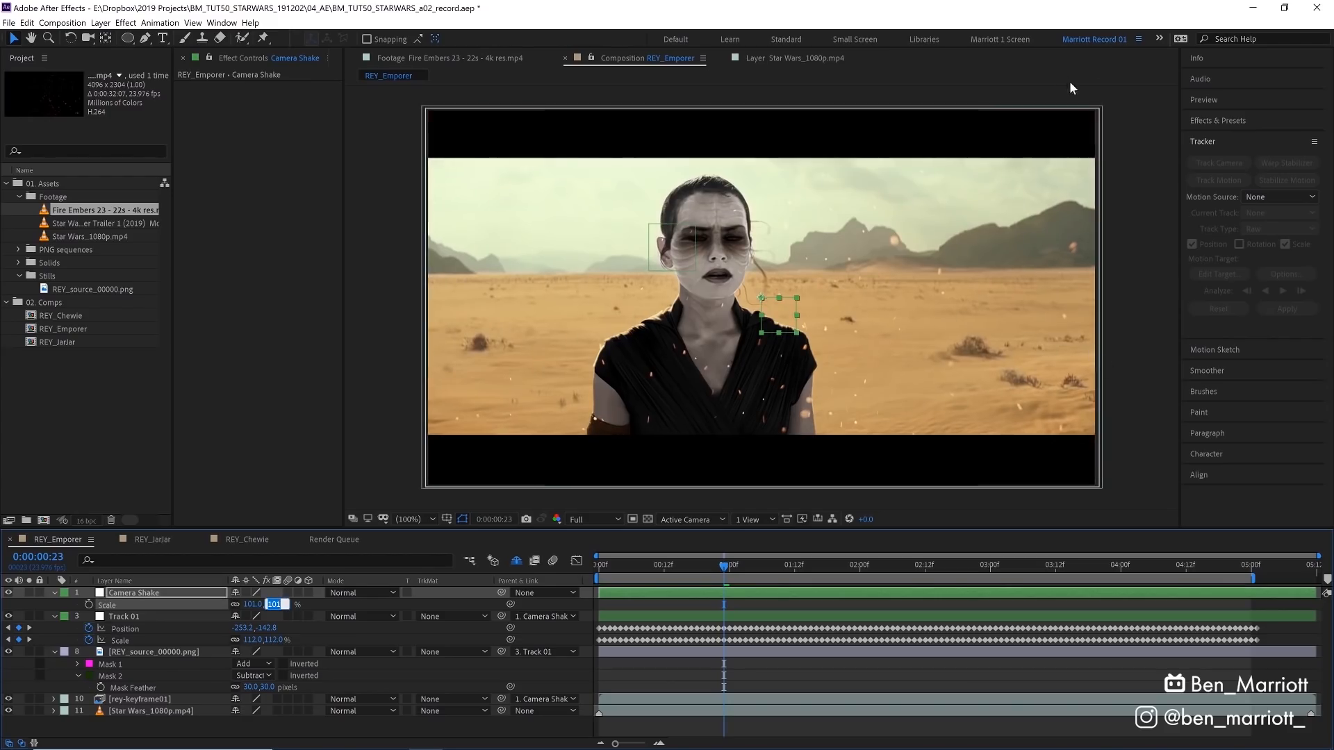
mouse_move(1080, 185)
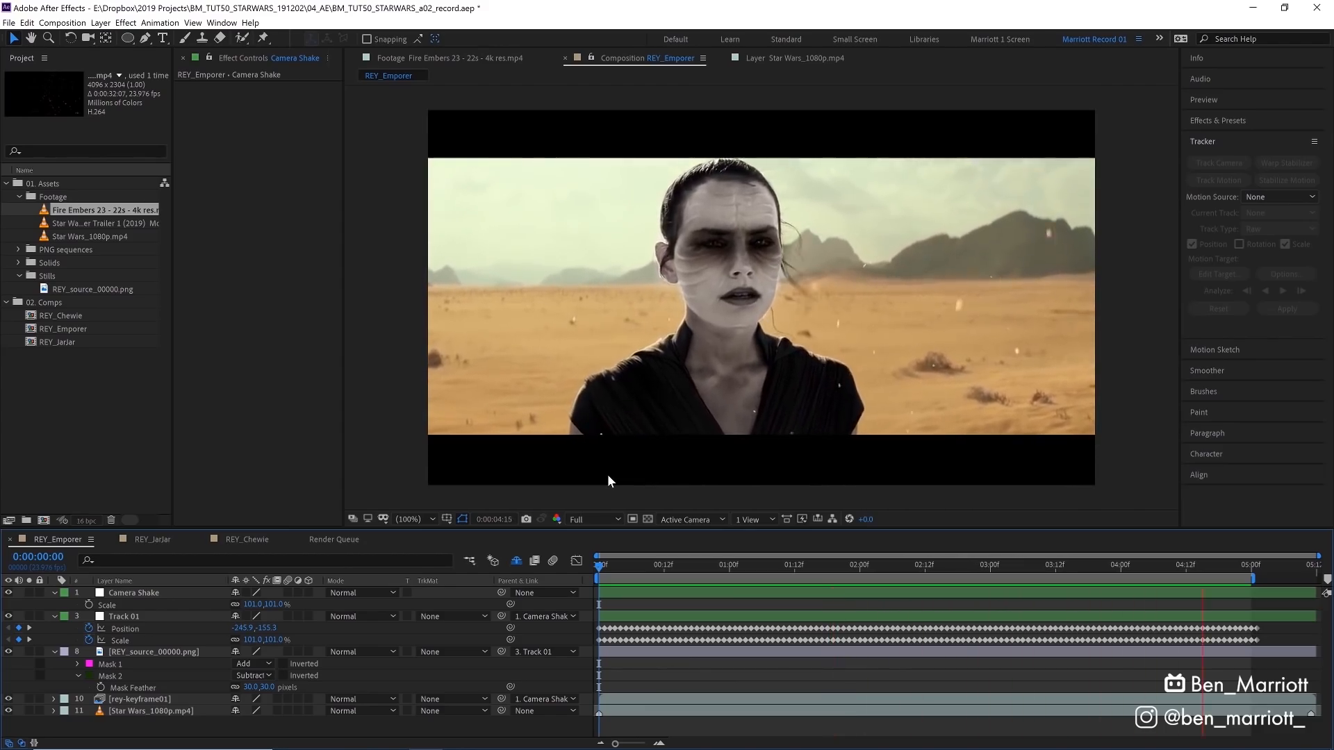
click(812, 564)
text(Colour Correction)
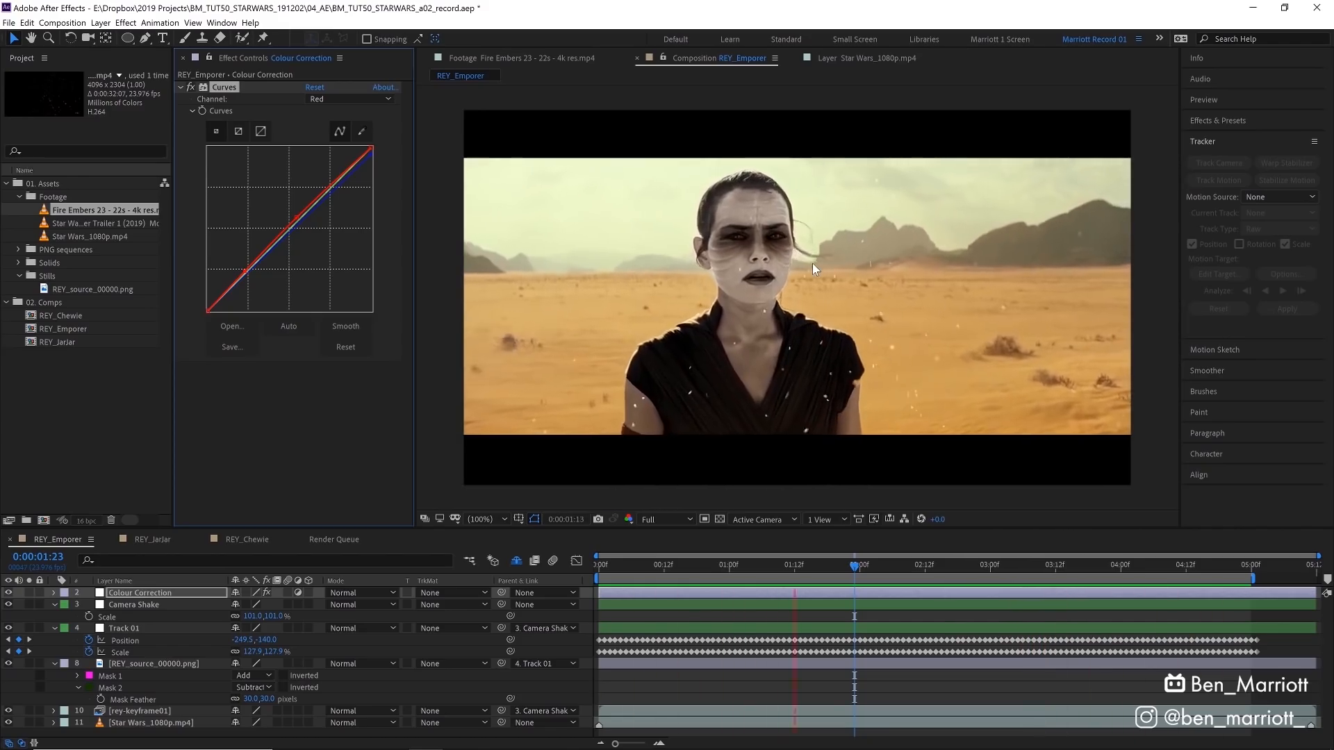
Open the REY_Jarjar composition from the Project panel.
double_click(61, 315)
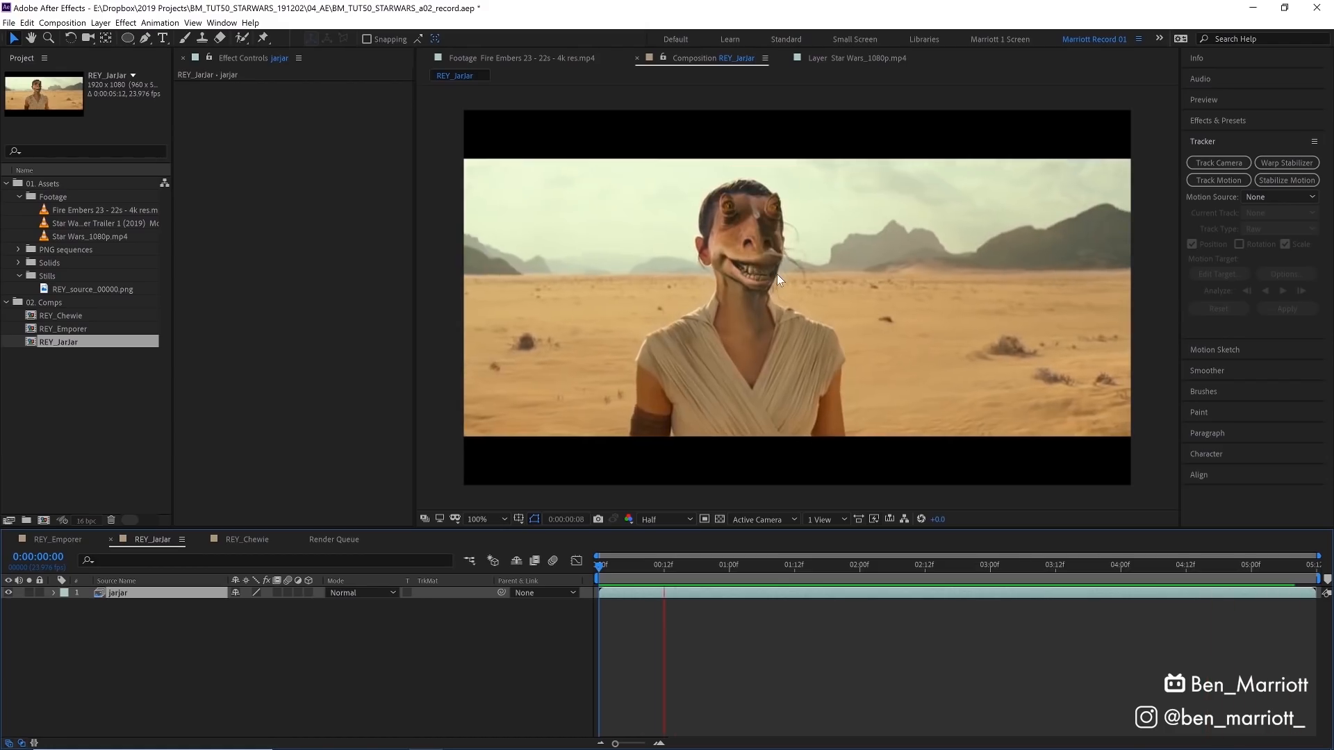
Play back REY_Jarjar to preview Rey's Jar Jar face over the desert.
click(929, 564)
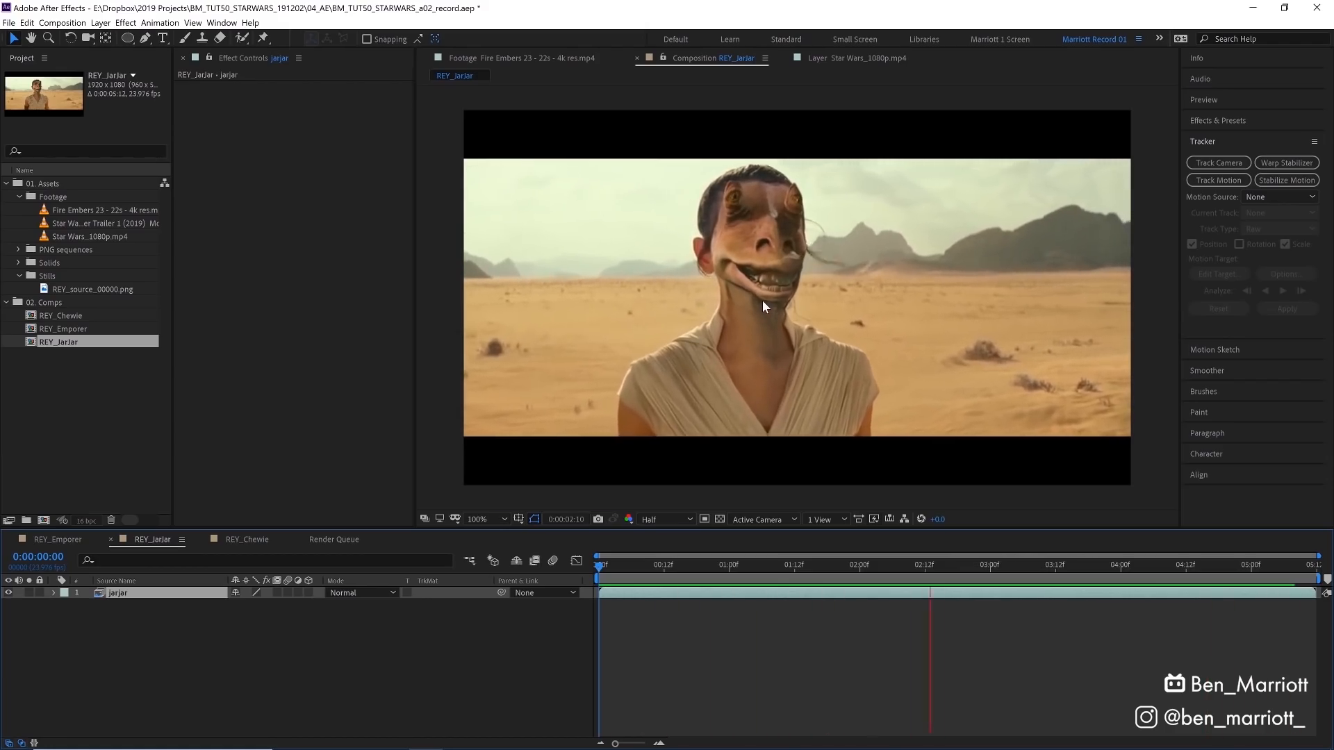